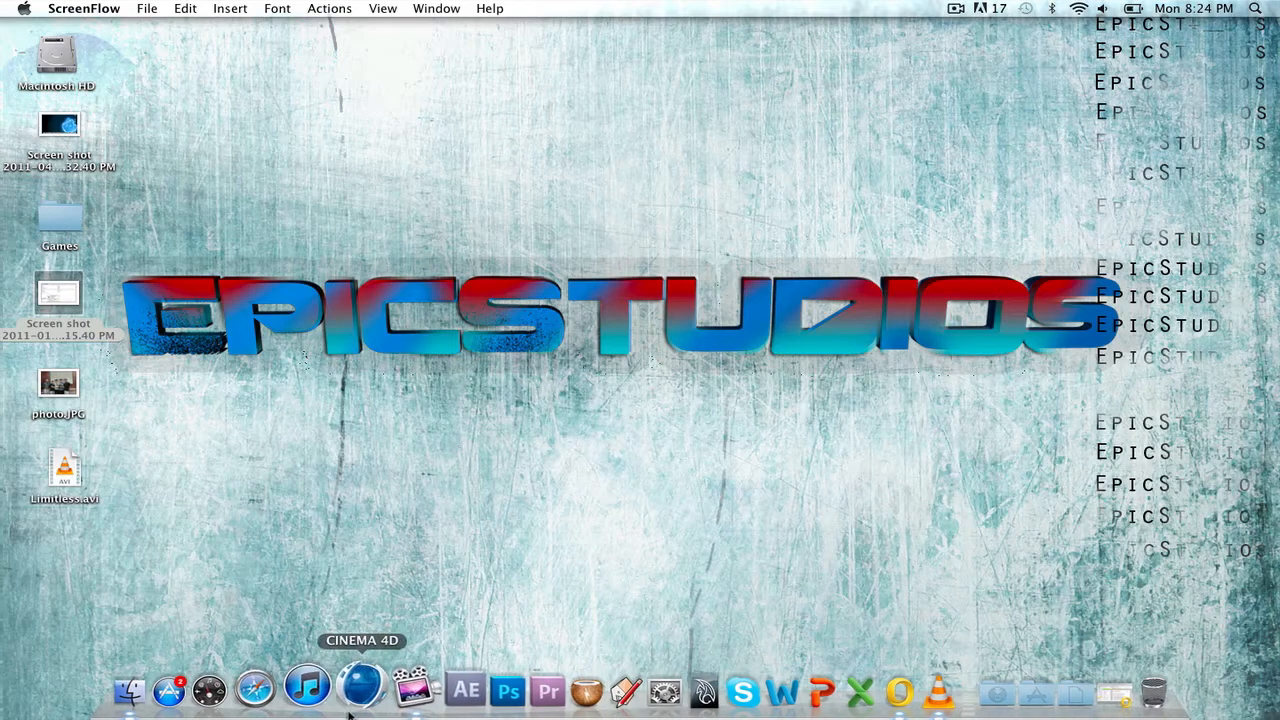
# - Launch CINEMA 4D from the Dock to get an empty untitled scene
pyautogui.click(361, 687)
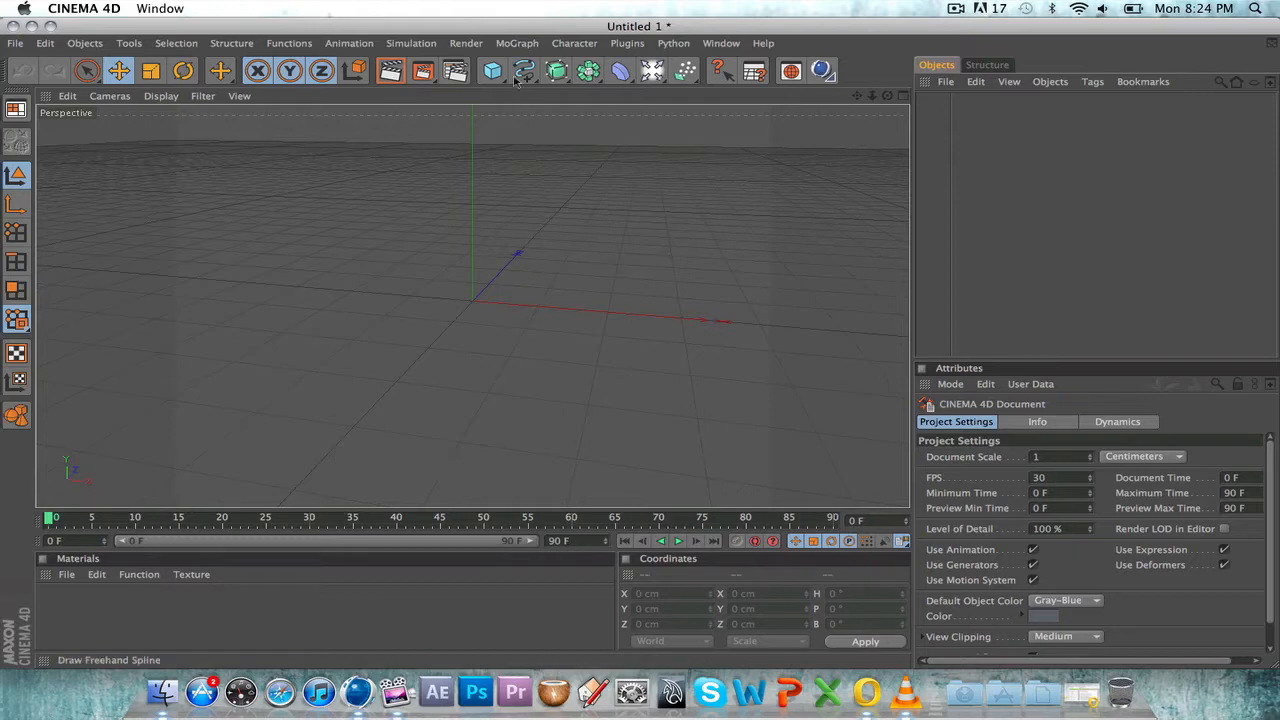
# - Add a Sphere, raise it to about 90 cm, and close the MAXON Online Updater
pyautogui.click(492, 70)
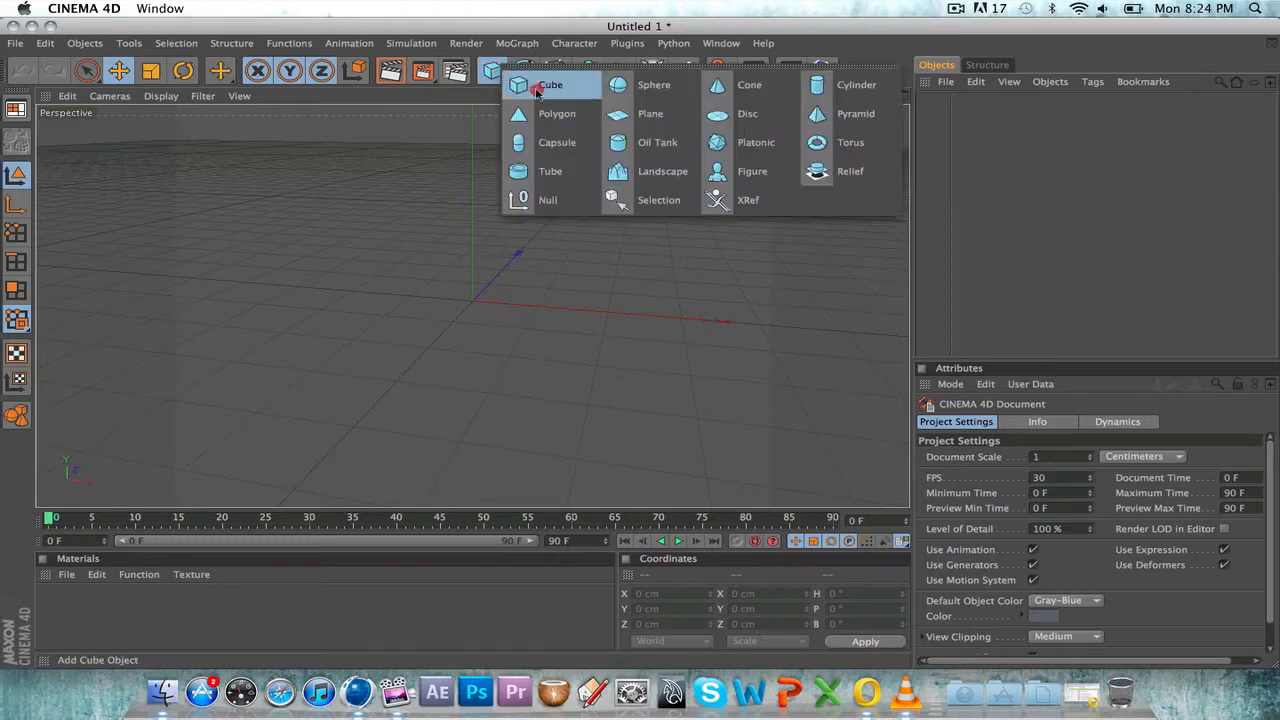
pyautogui.click(654, 84)
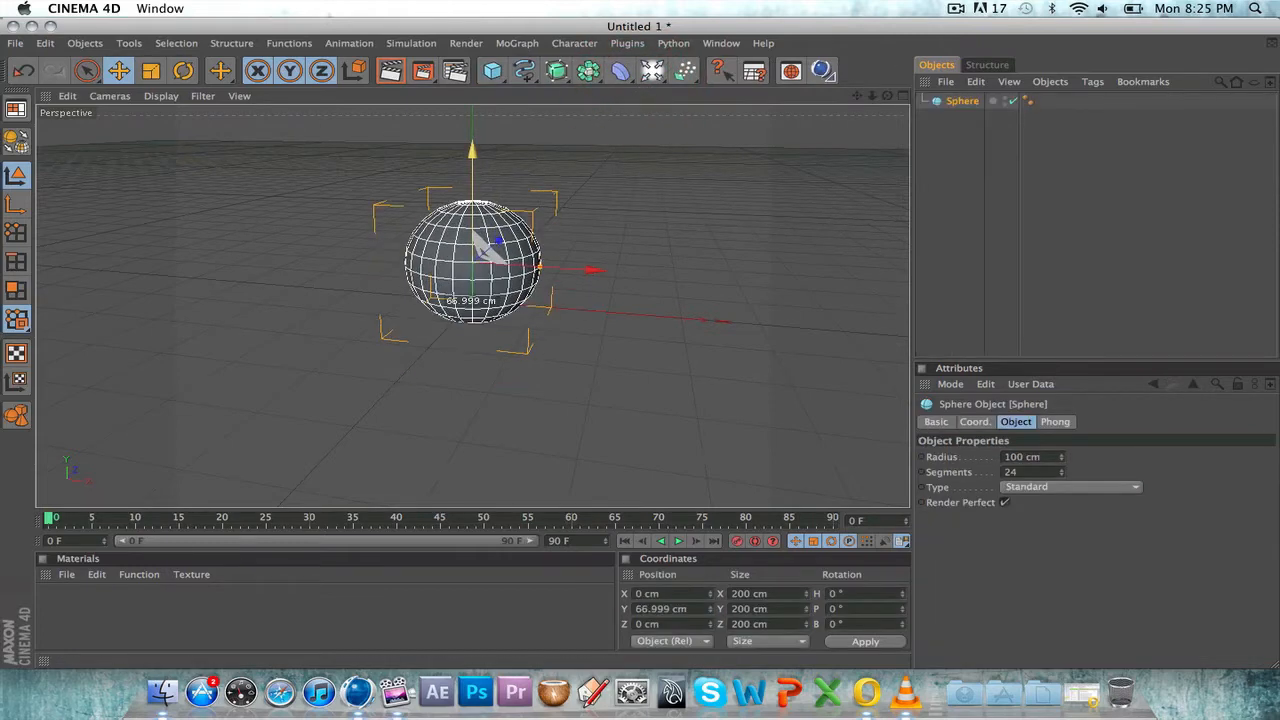
pyautogui.moveTo(472, 150); pyautogui.dragTo(472, 135)
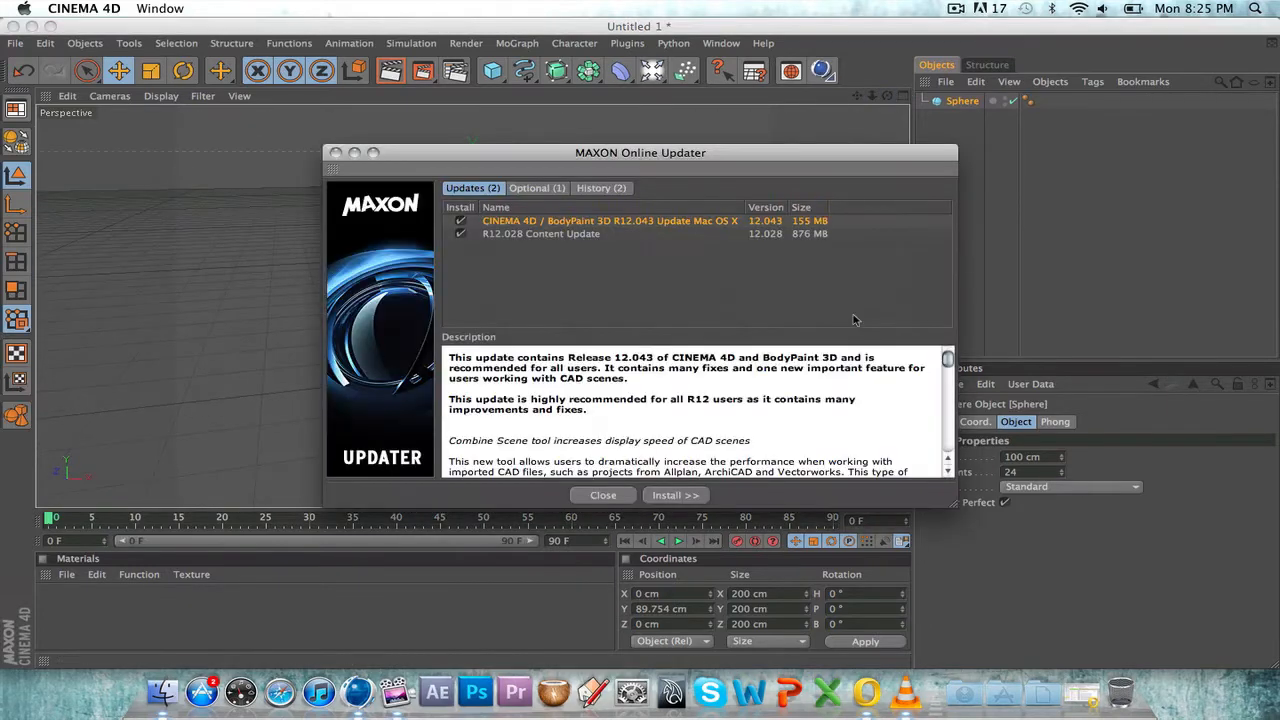
pyautogui.click(602, 495)
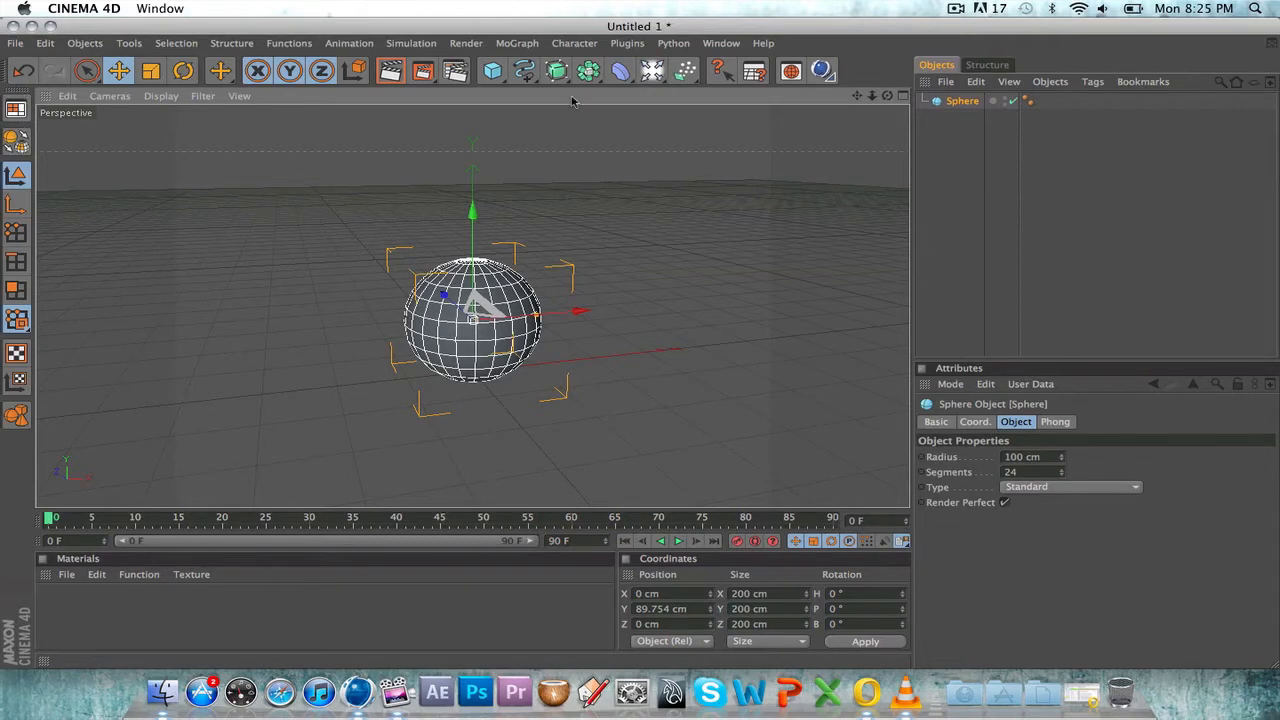
# - Add a Cube primitive with 5 segments along X, Y and Z
pyautogui.click(491, 70)
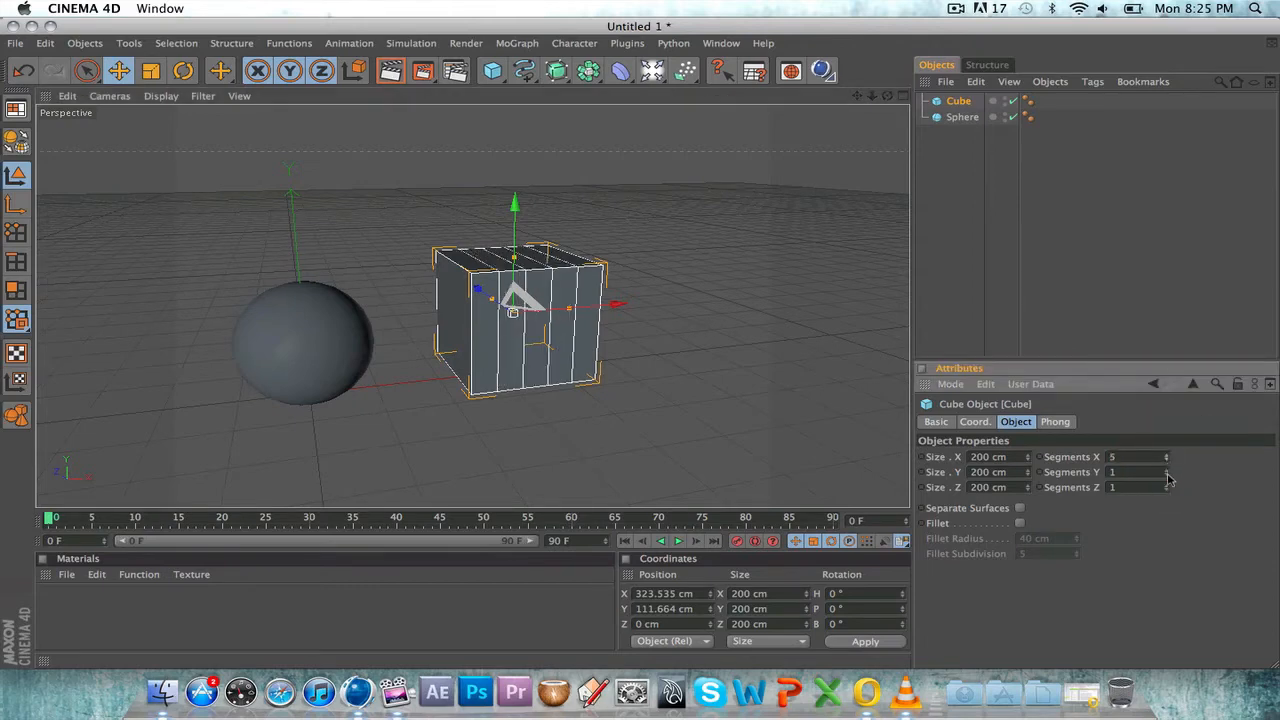
pyautogui.click(1166, 472)
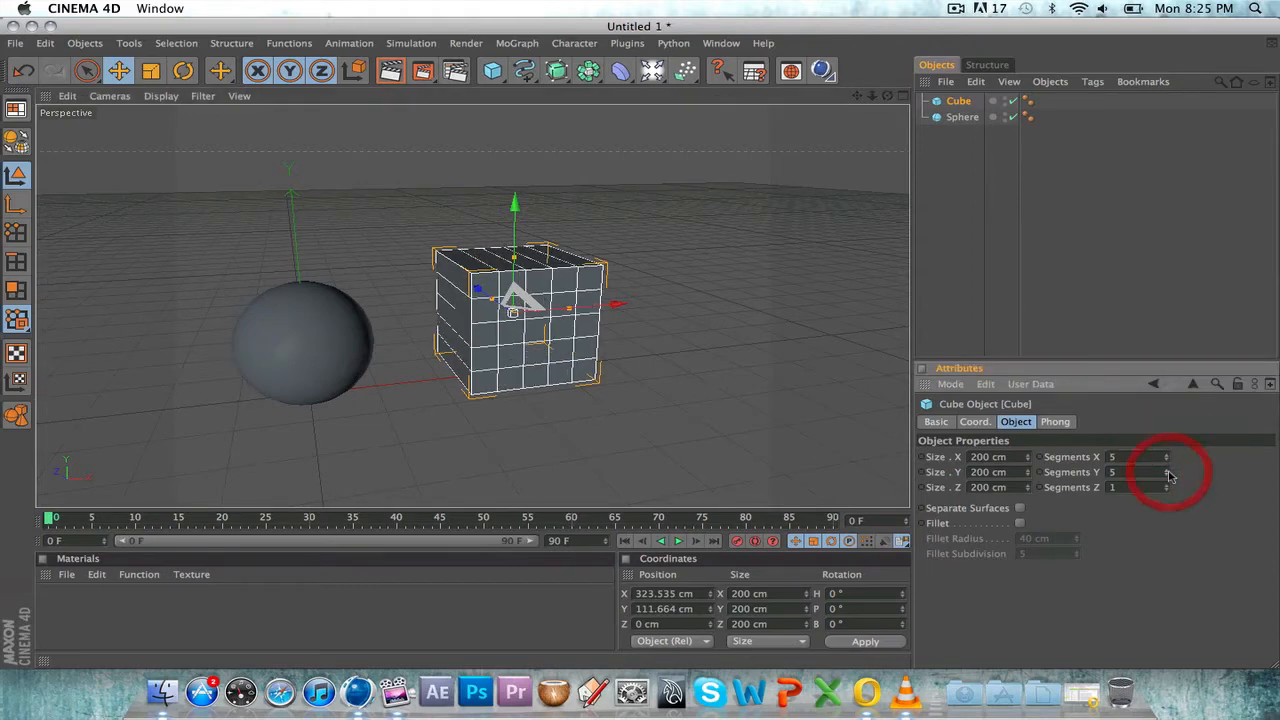
pyautogui.click(1167, 471)
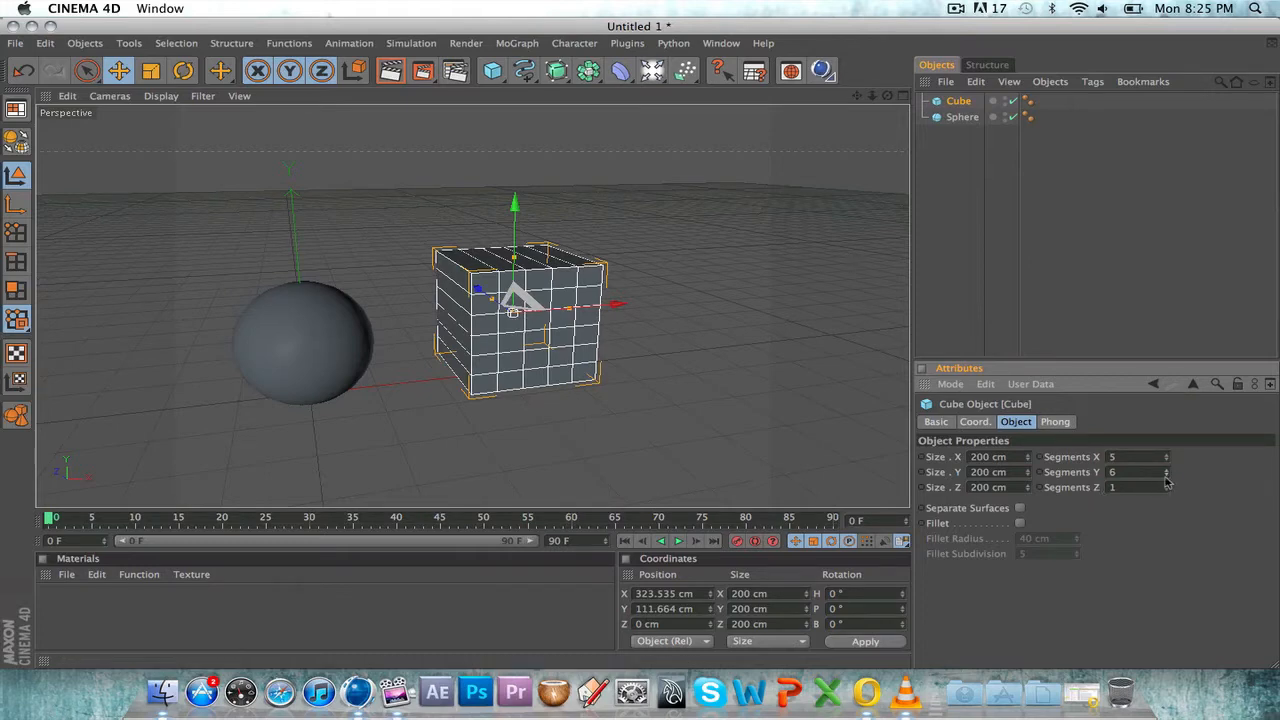
pyautogui.click(1166, 487)
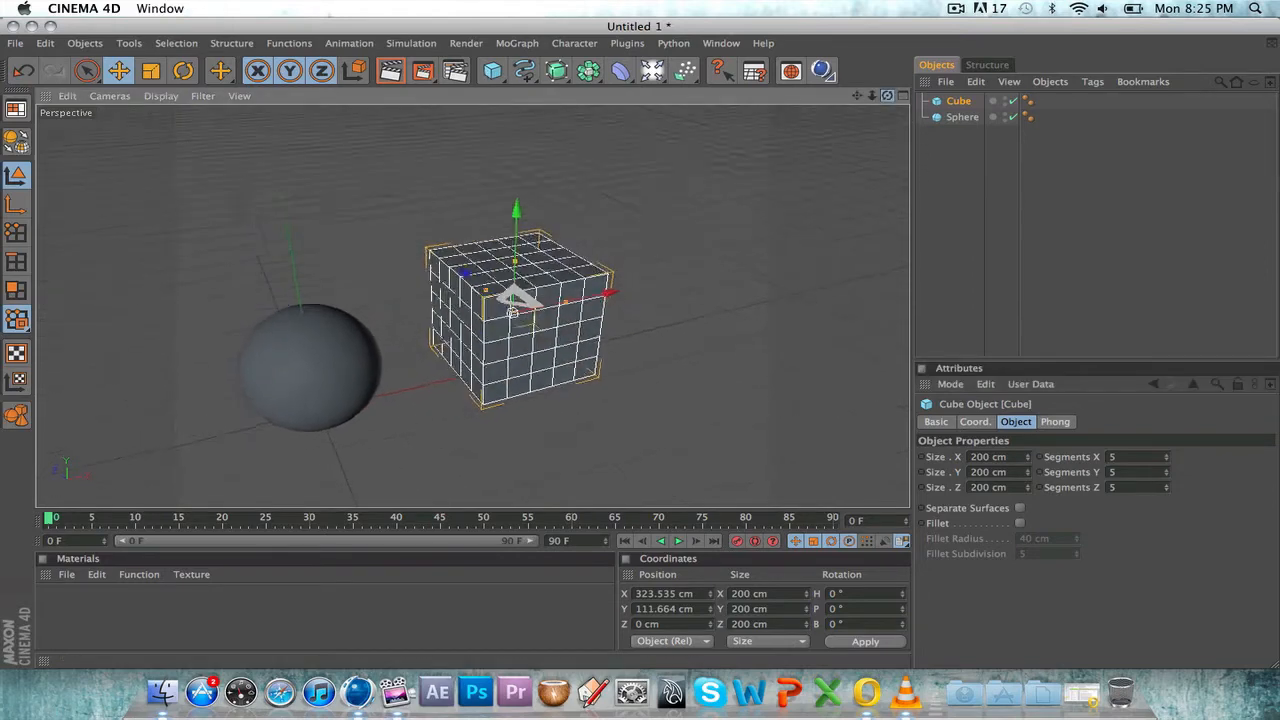
pyautogui.click(962, 117)
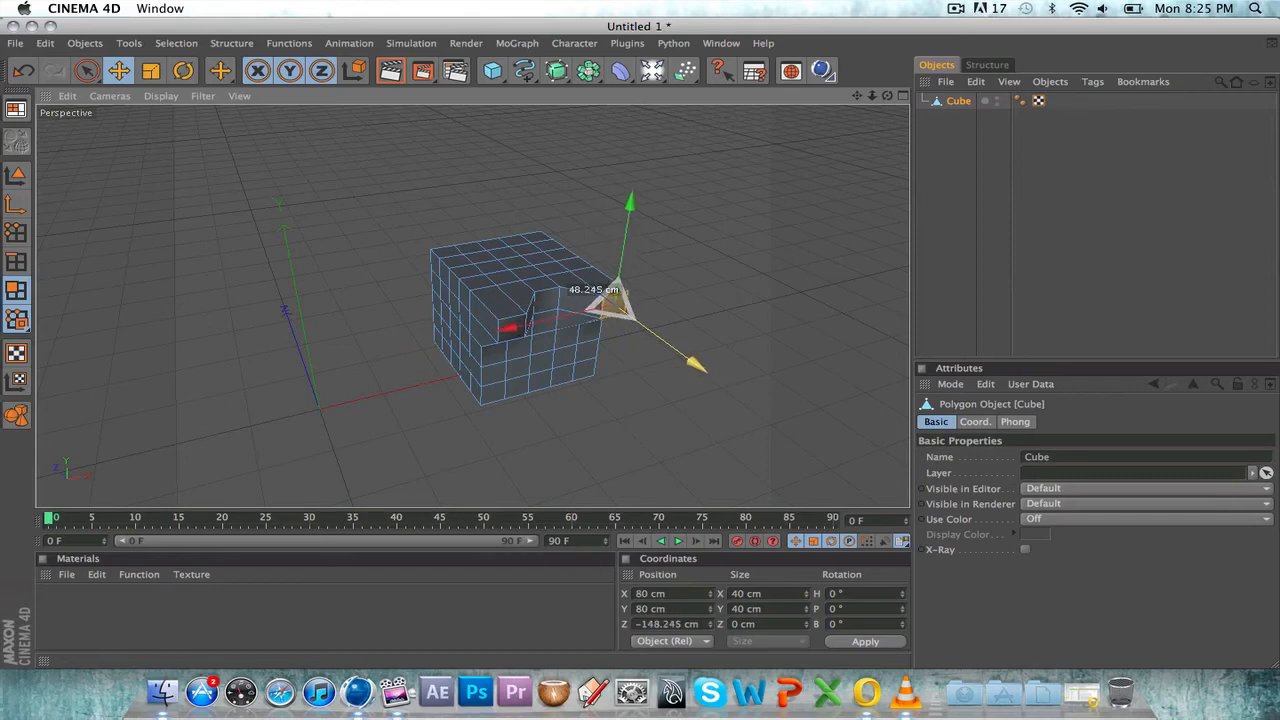
# - Extrude and pull cube faces outward on the top, front, sides and underside
pyautogui.moveTo(620, 310); pyautogui.dragTo(490, 390)
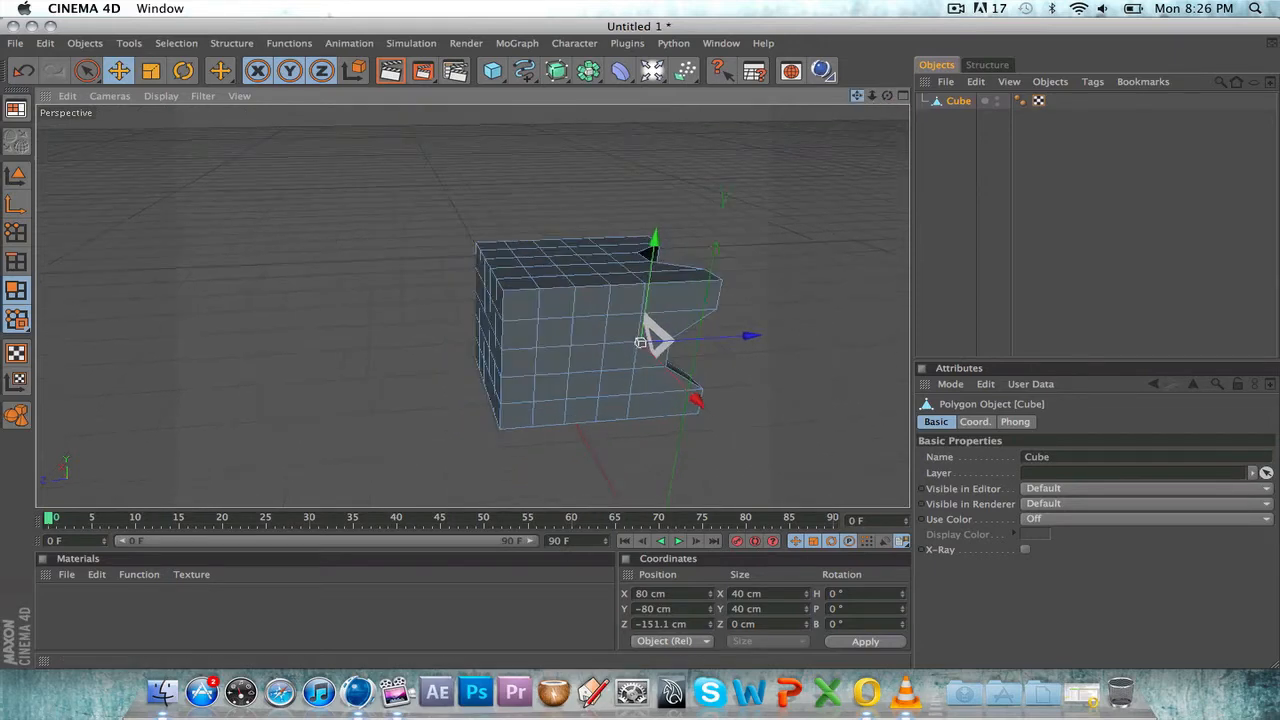
pyautogui.moveTo(655, 340); pyautogui.dragTo(510, 290)
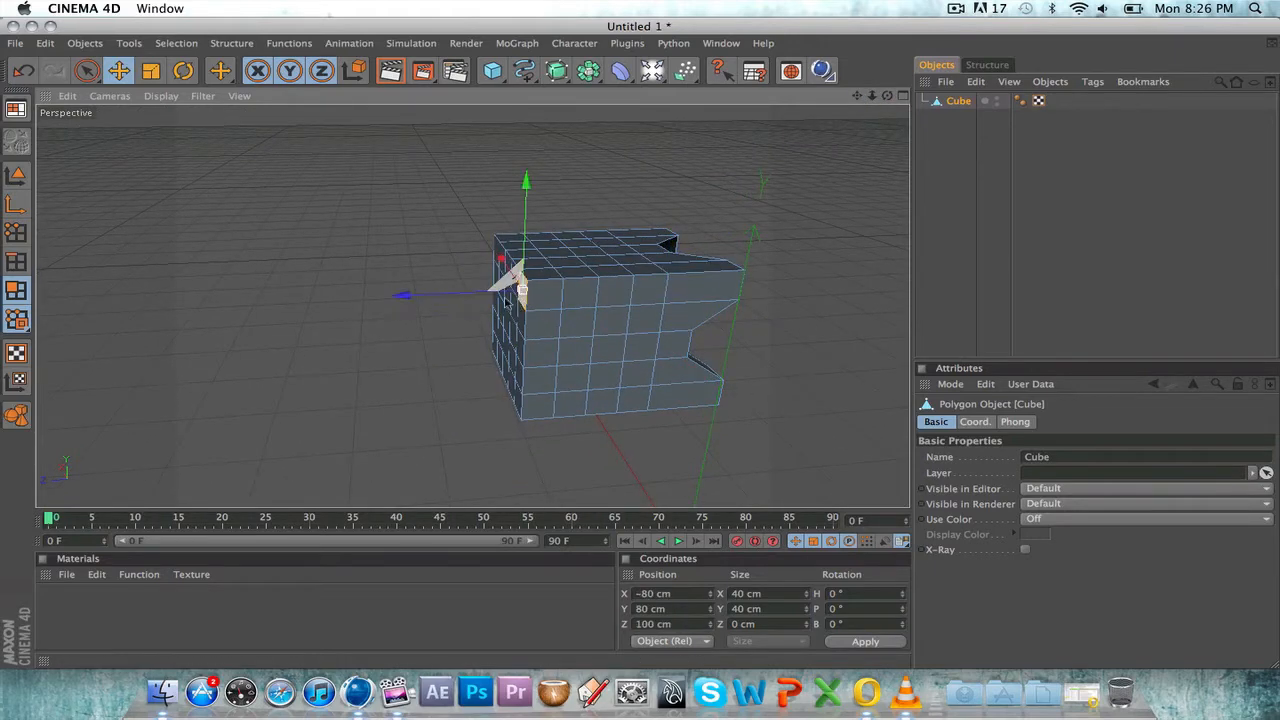
pyautogui.moveTo(500, 295); pyautogui.dragTo(425, 293)
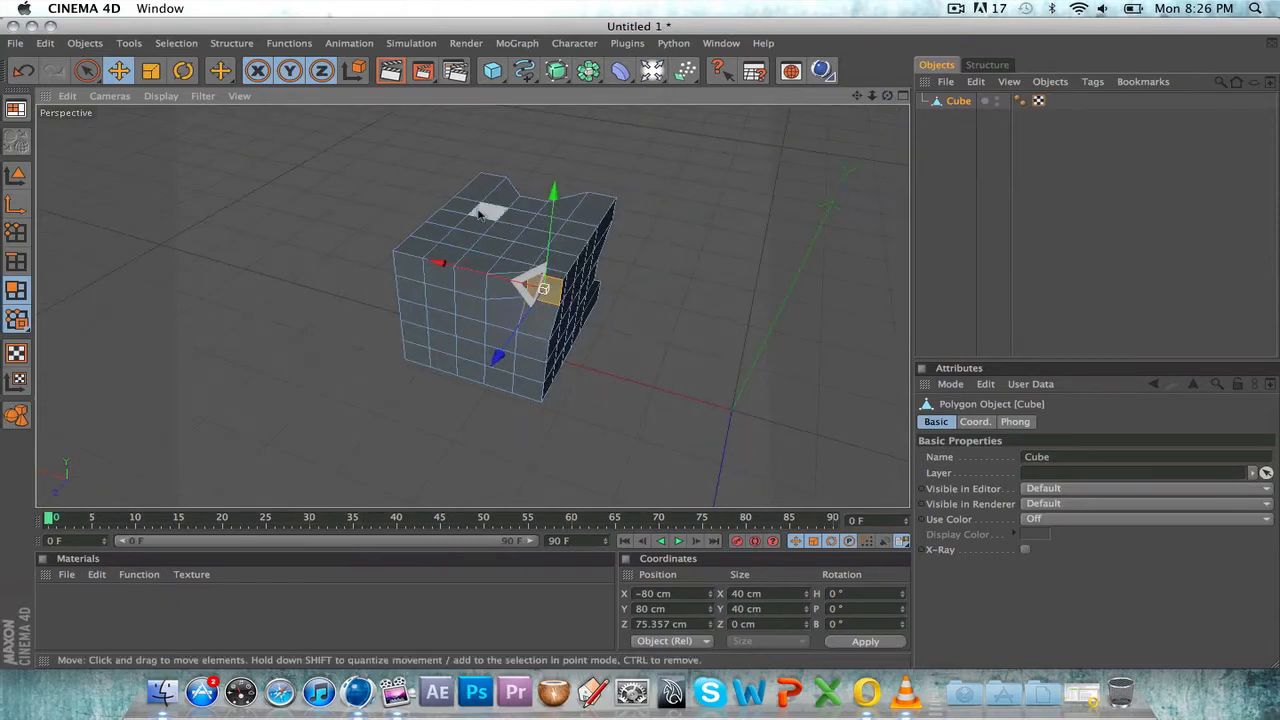
pyautogui.moveTo(540, 285); pyautogui.dragTo(400, 250)
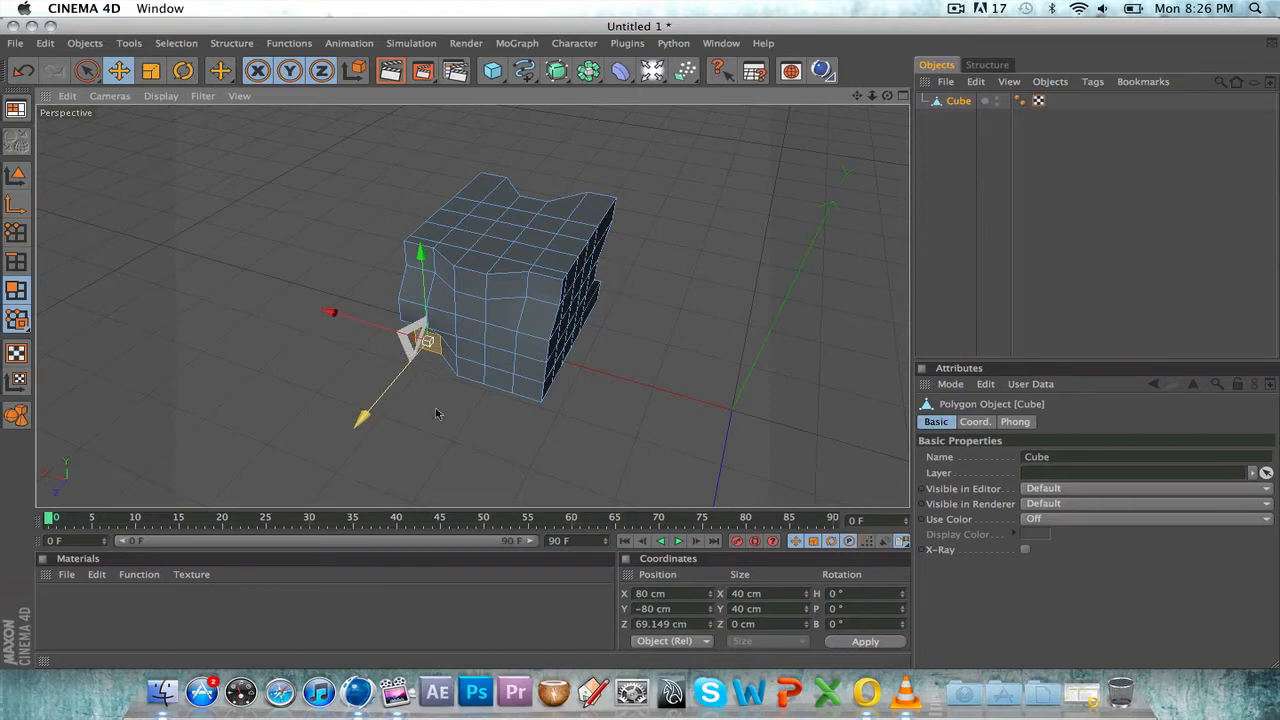
pyautogui.moveTo(420, 340); pyautogui.dragTo(540, 360)
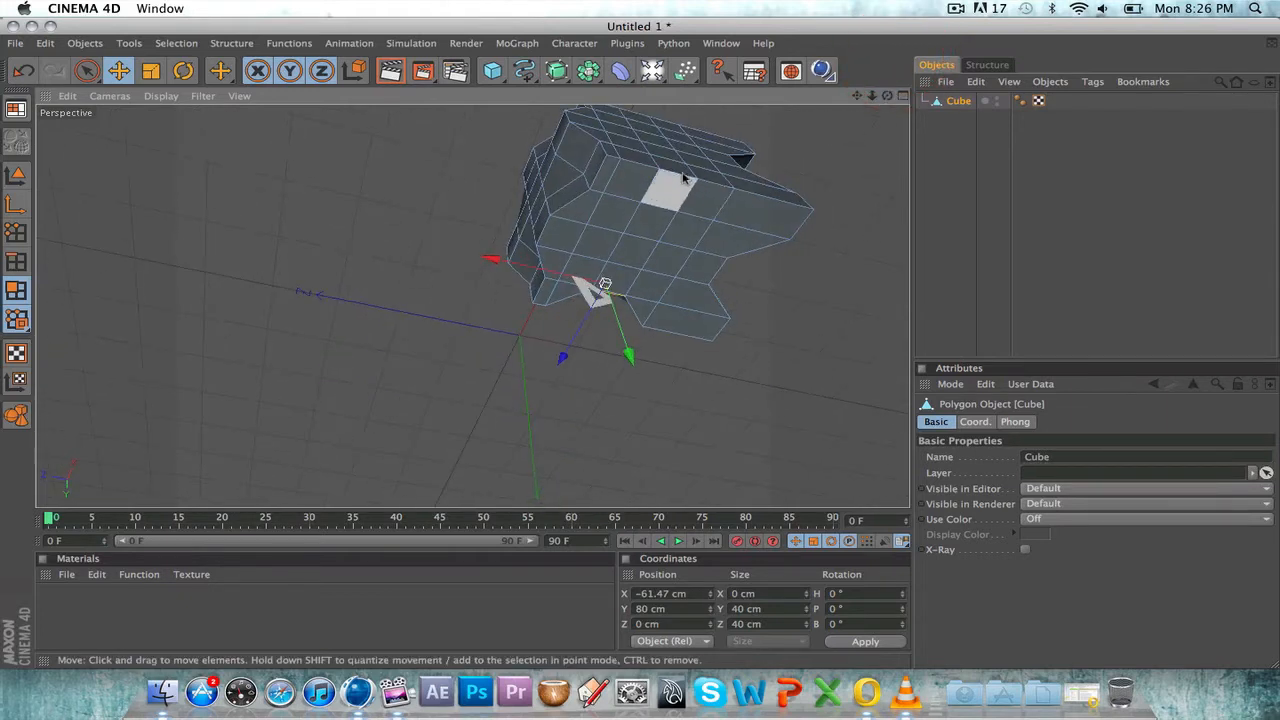
pyautogui.moveTo(605, 285); pyautogui.dragTo(680, 165)
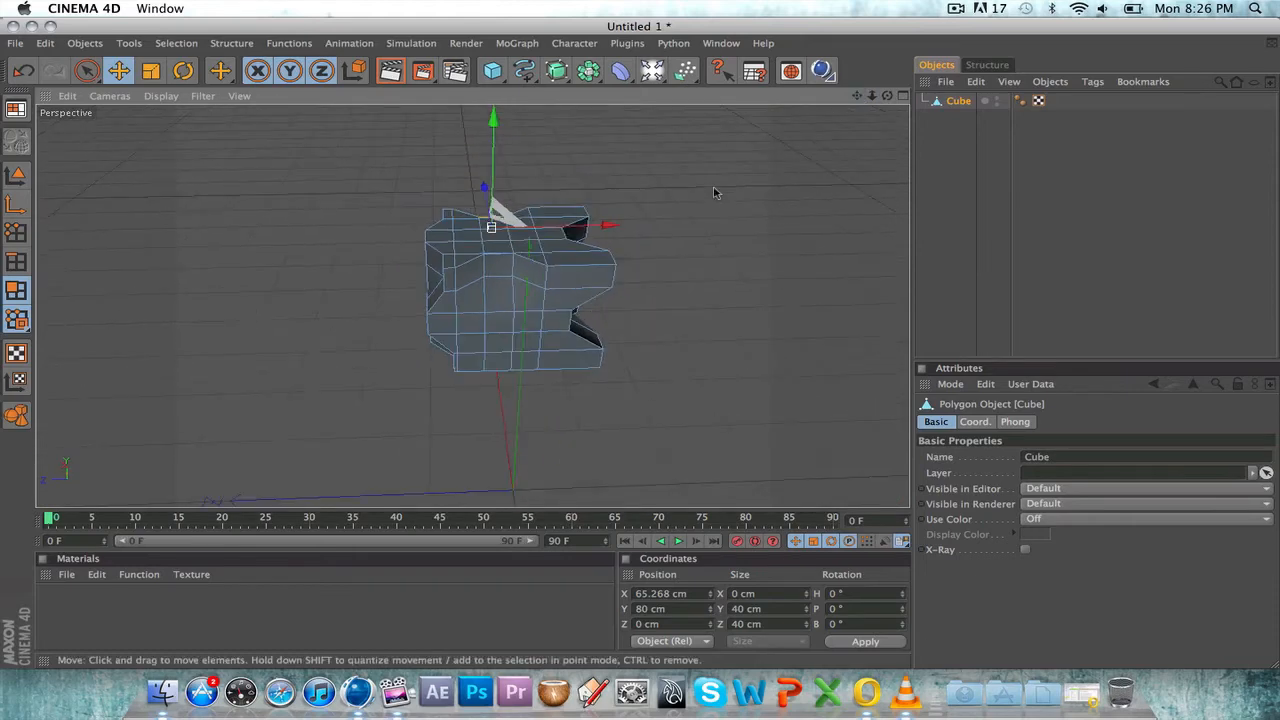
# - Add a HyperNURBS object and make the Cube its child in the Object Manager
pyautogui.click(556, 70)
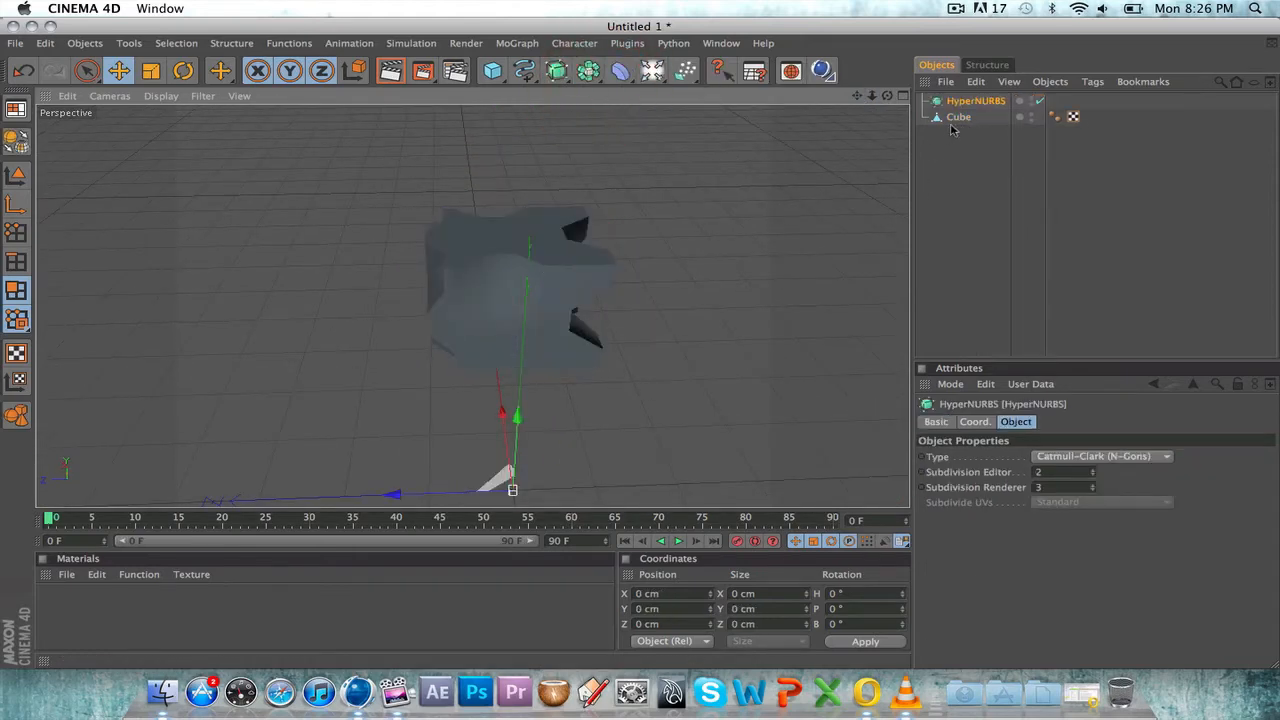
pyautogui.click(958, 117)
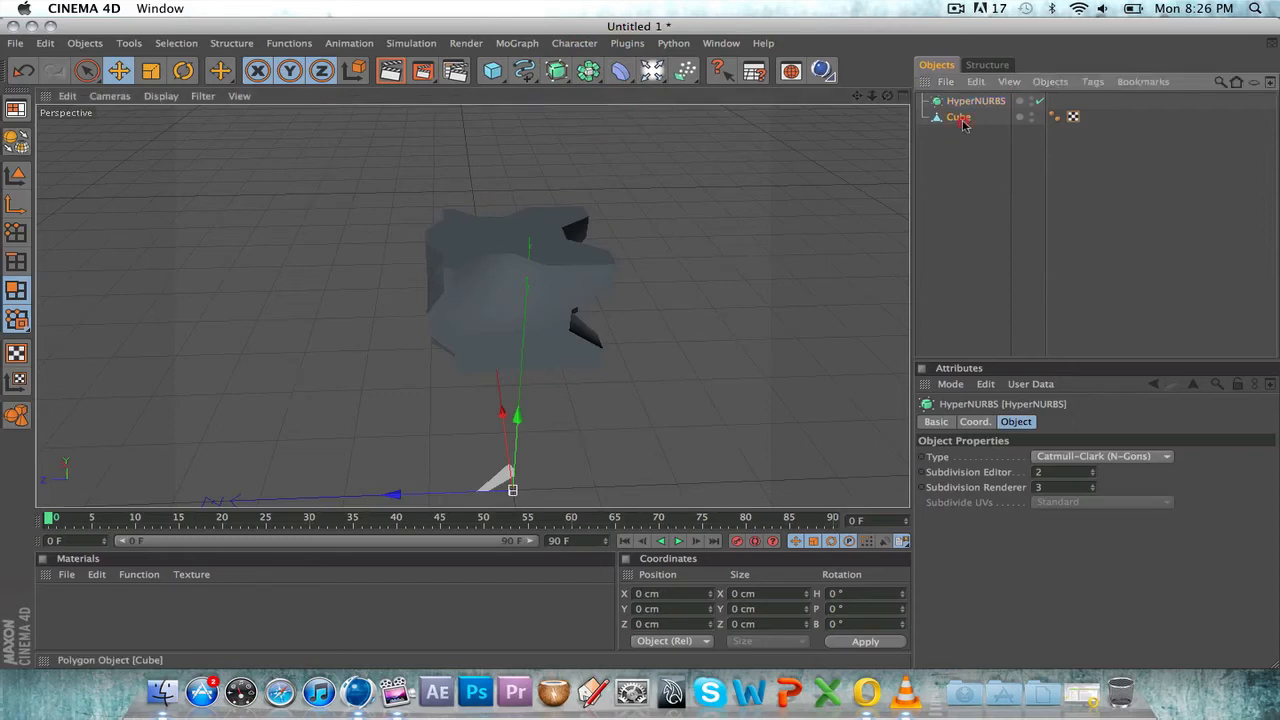
pyautogui.click(975, 101)
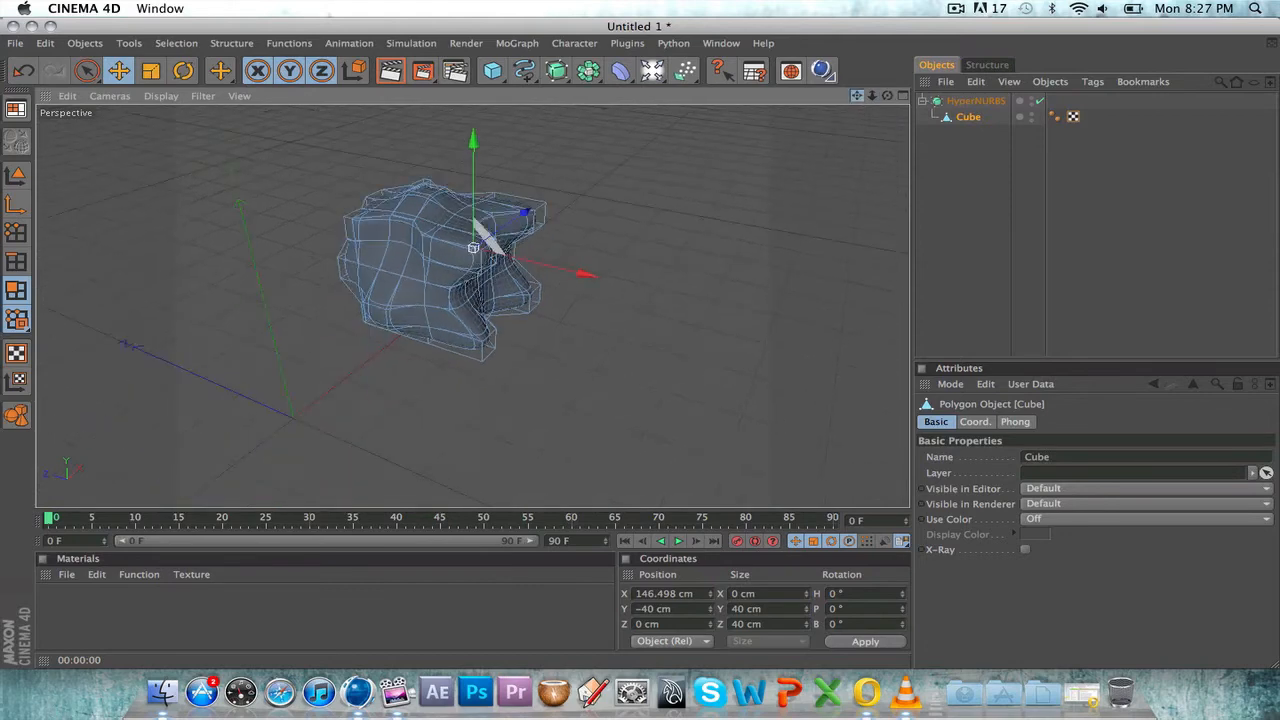
# - Open PokemonUE.png from the Effects folder in Preview
pyautogui.click(390, 70)
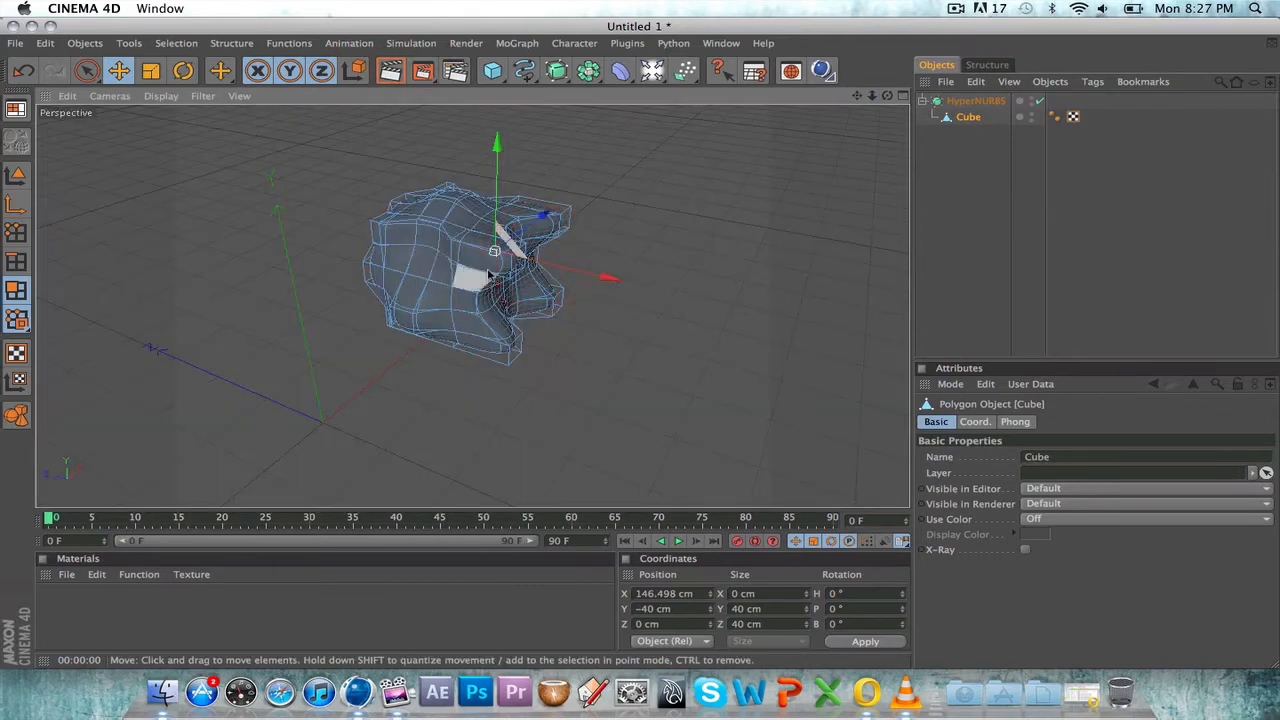
pyautogui.click(161, 690)
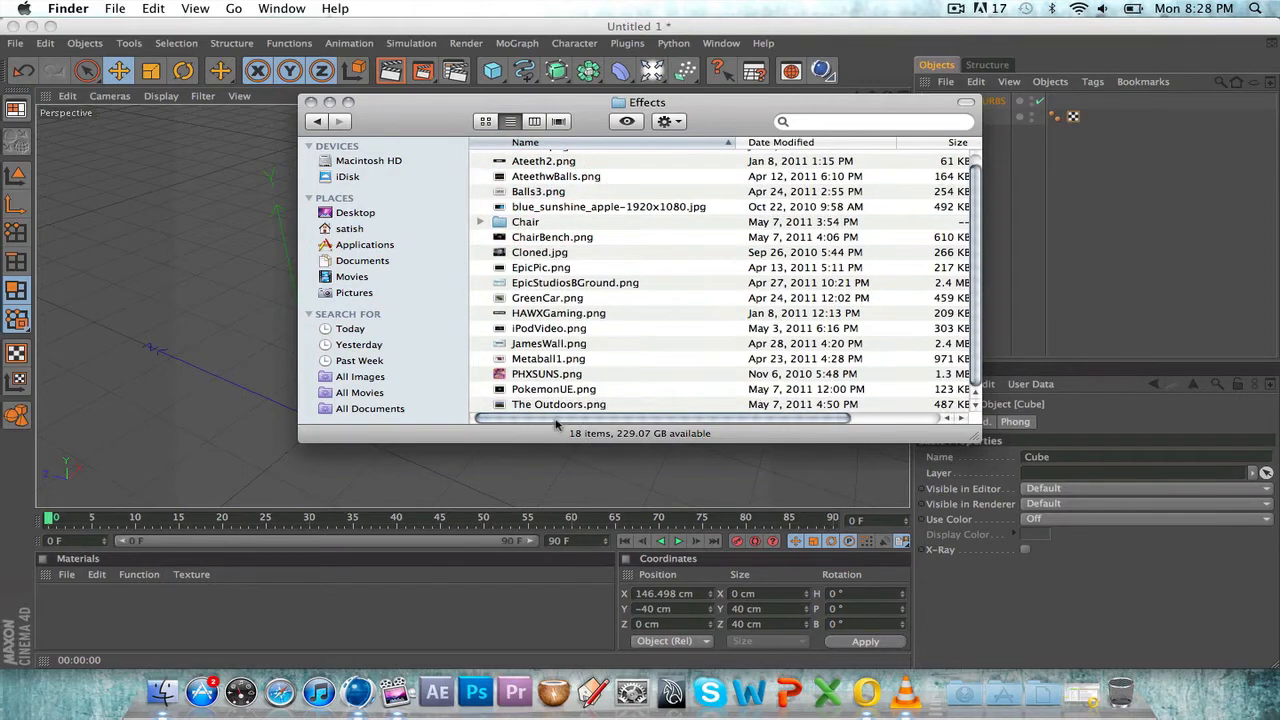
pyautogui.click(554, 388)
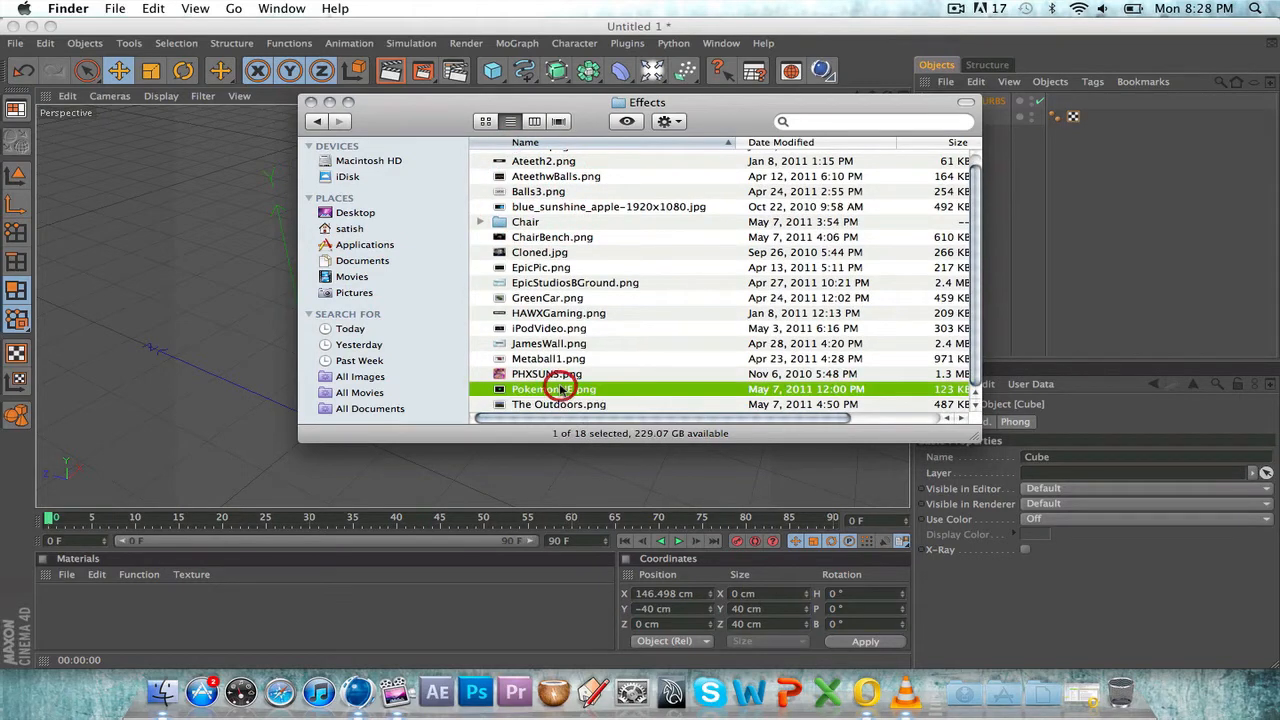
pyautogui.doubleClick(554, 388)
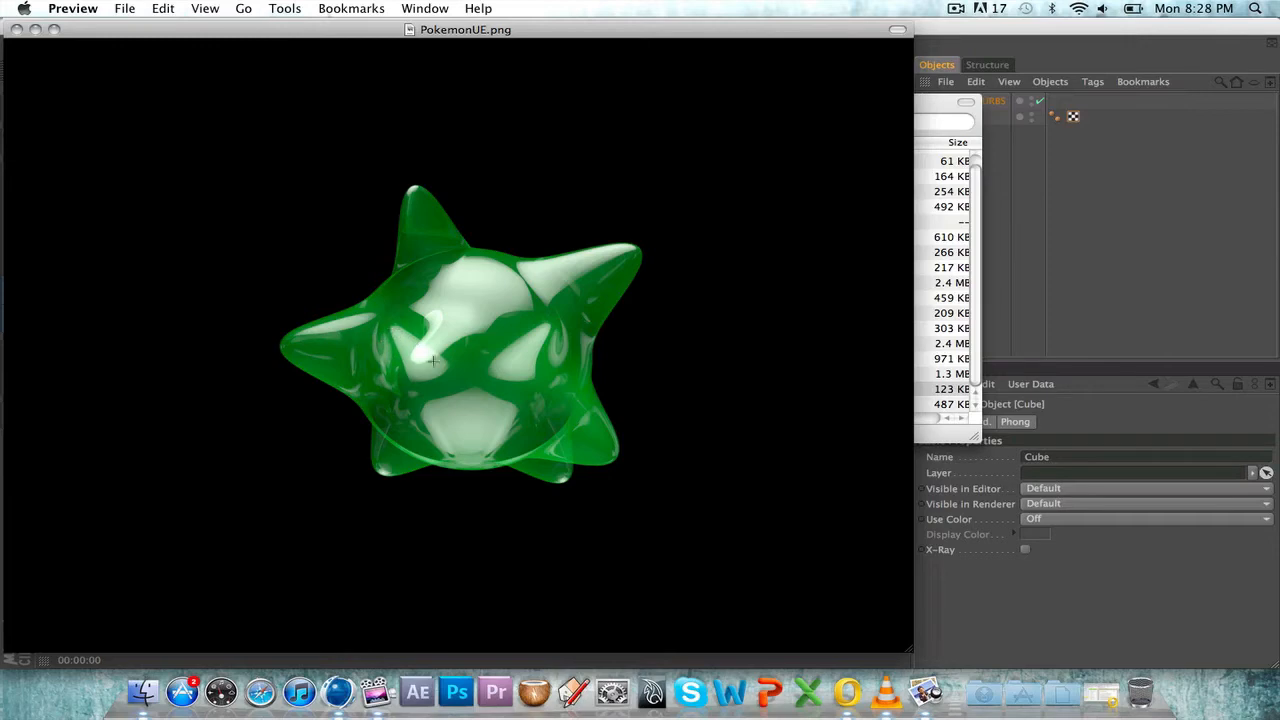
pyautogui.moveTo(445, 431)
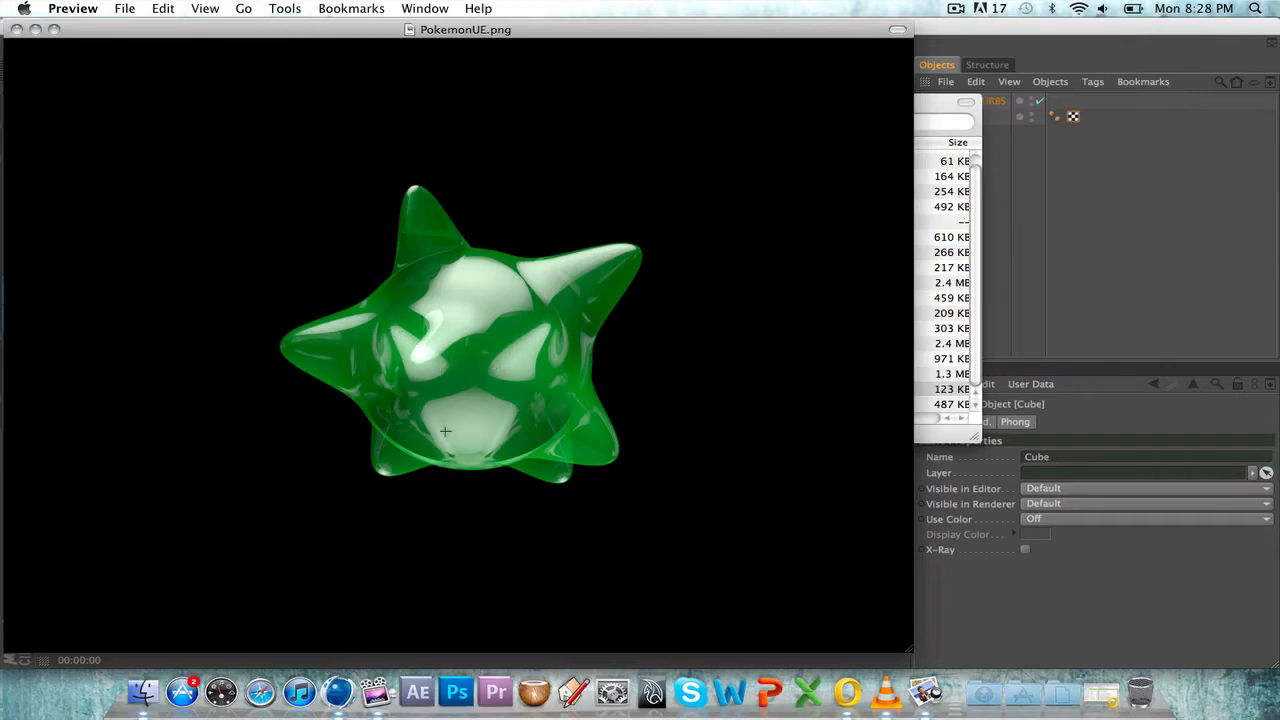
pyautogui.moveTo(509, 332)
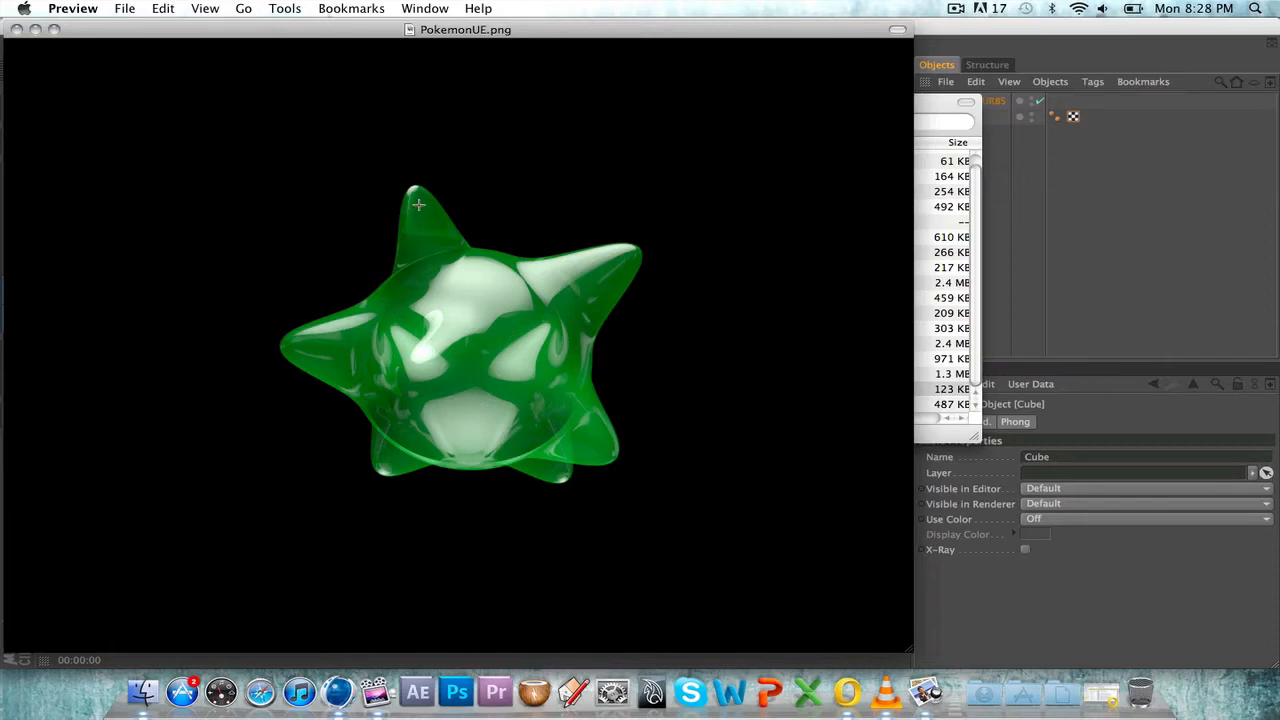
pyautogui.moveTo(428, 318)
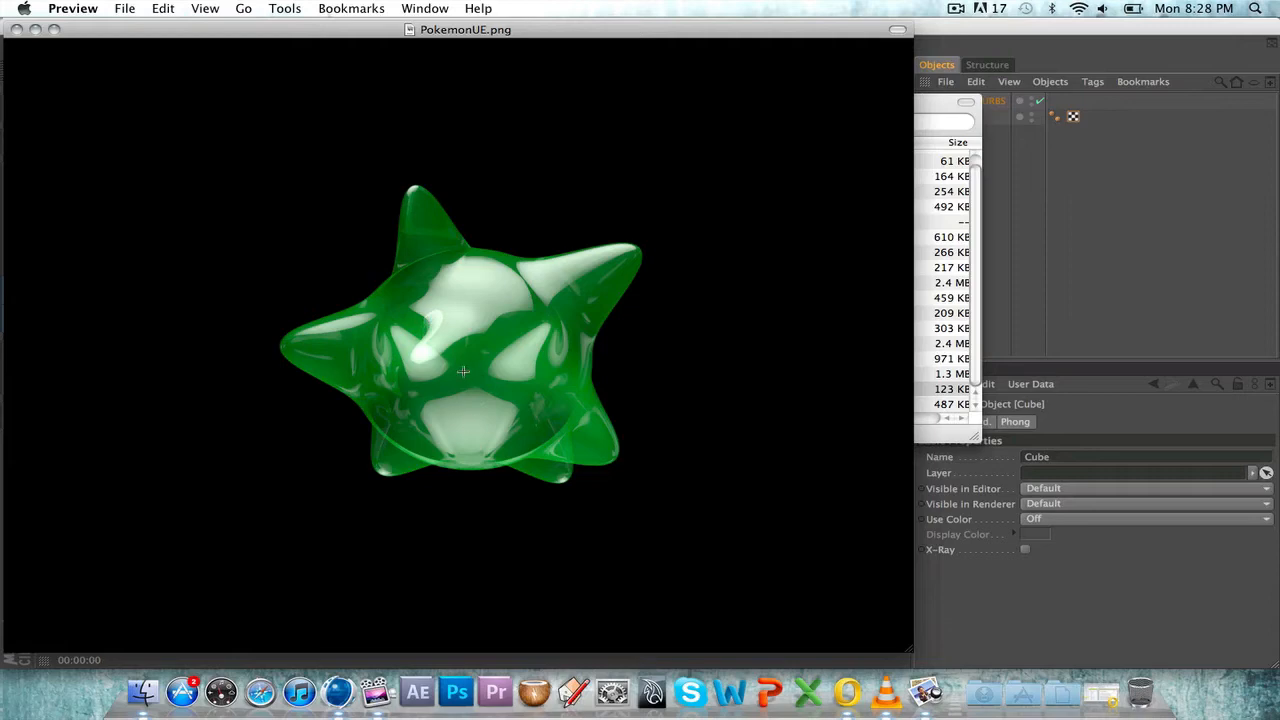
pyautogui.moveTo(406, 358)
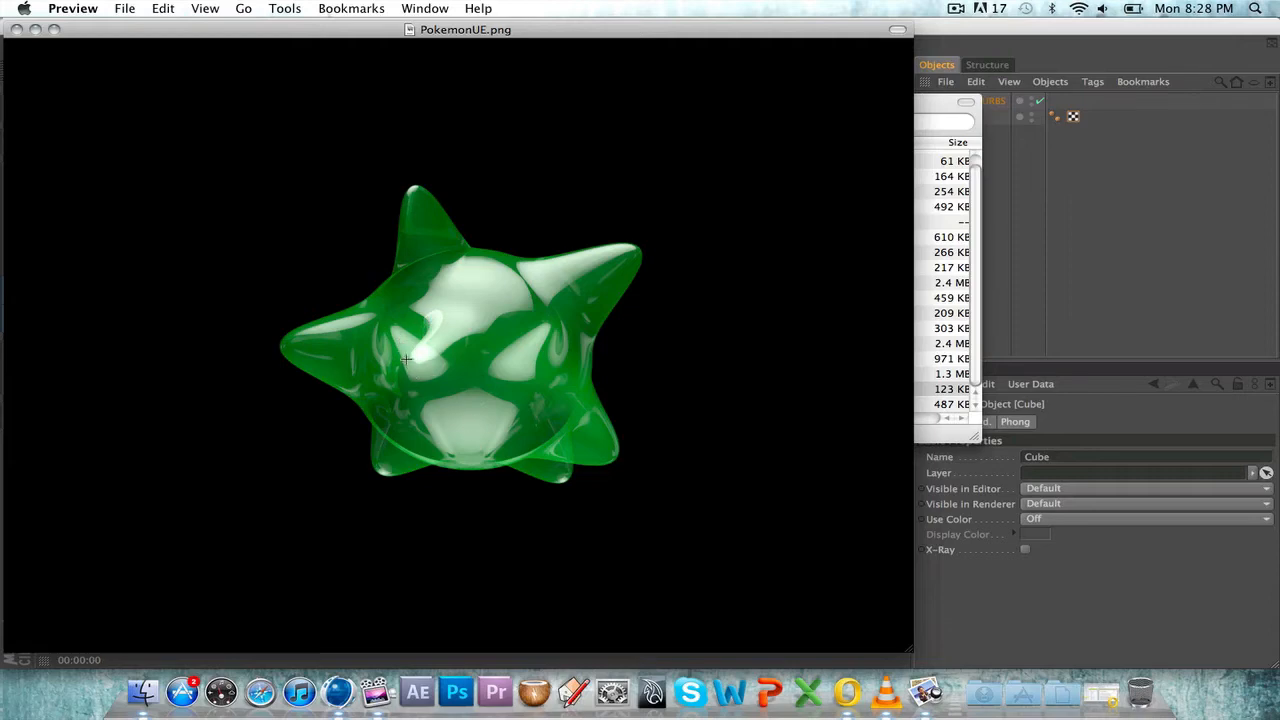
pyautogui.moveTo(509, 363)
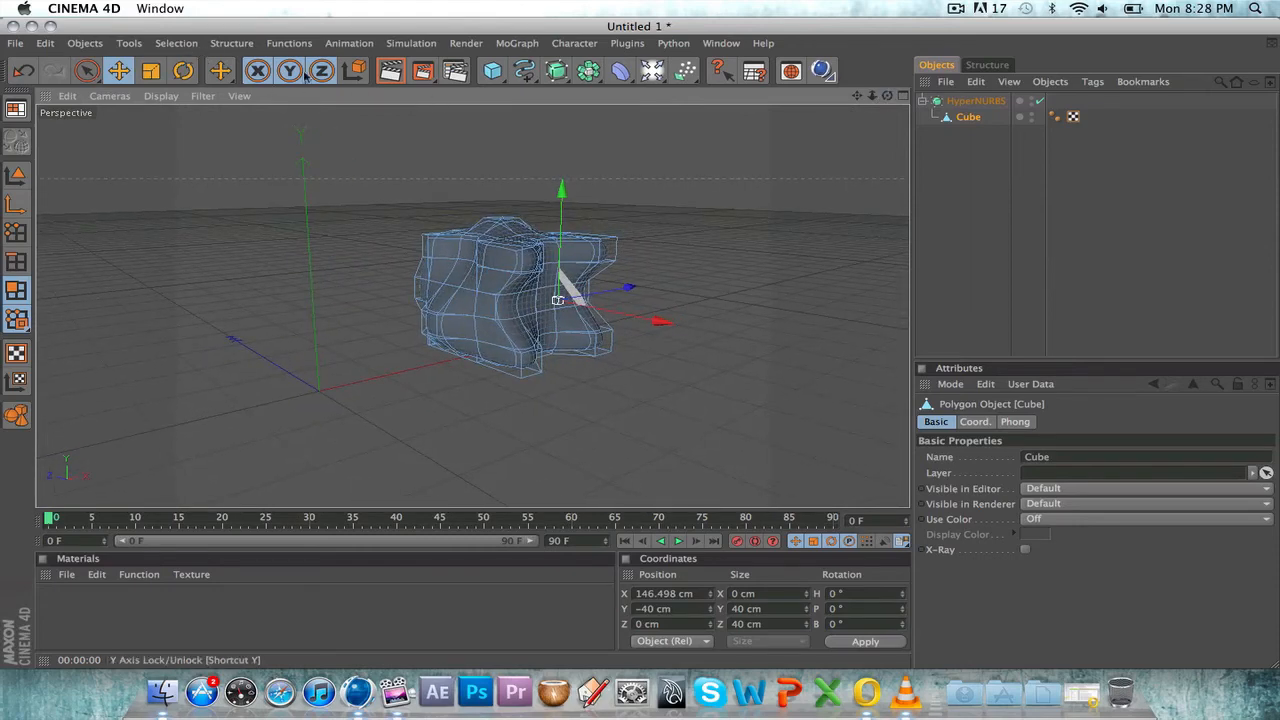
# - Give the Cube a Soft Body dynamics tag and add a Floor object
pyautogui.click(411, 43)
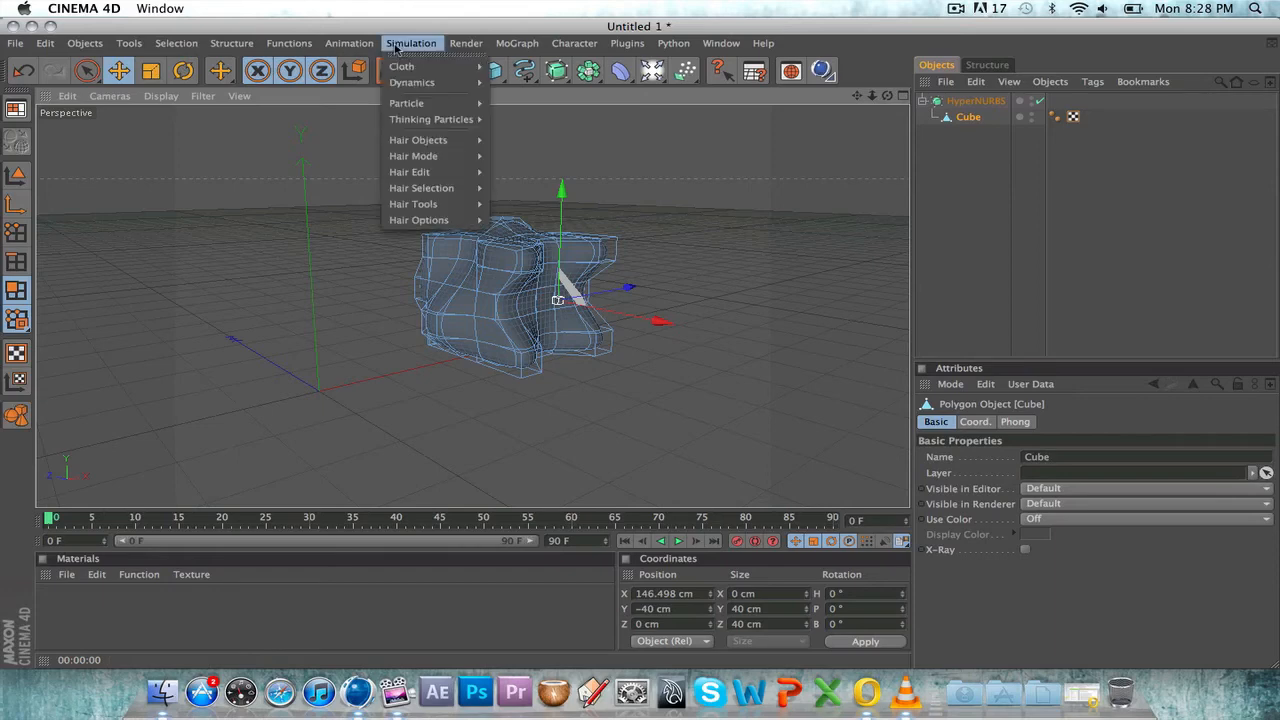
pyautogui.moveTo(412, 82)
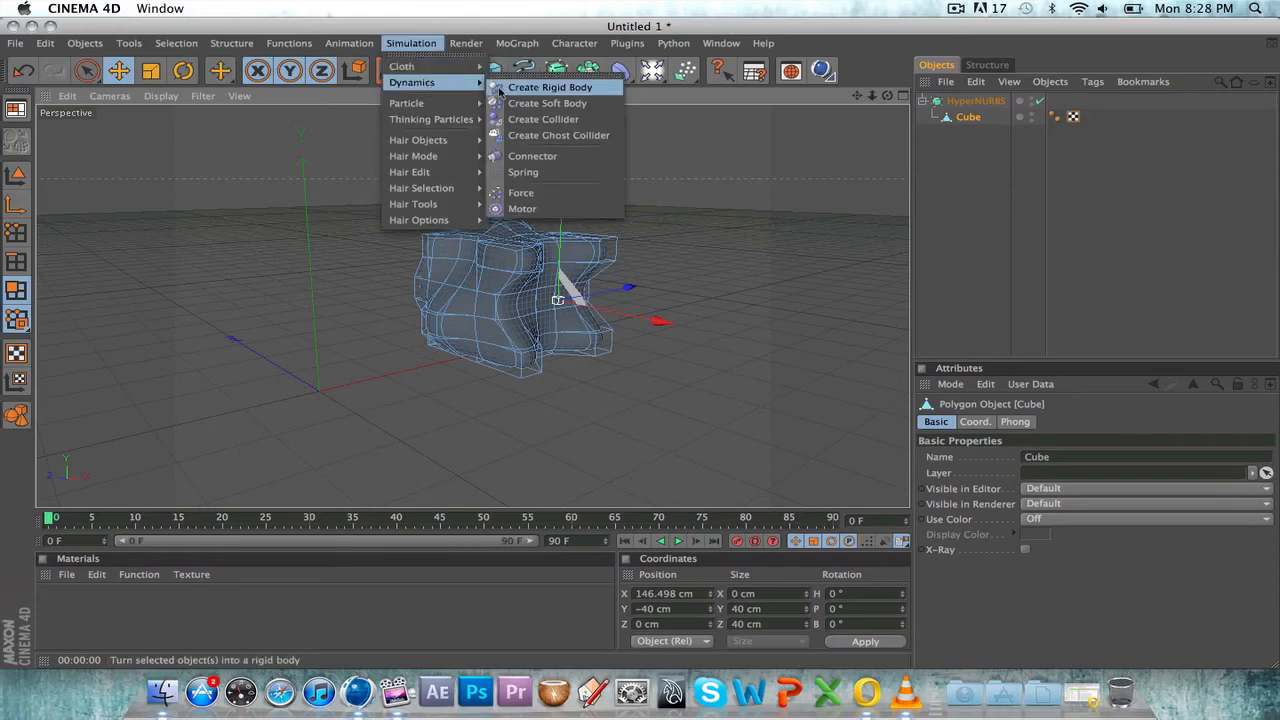
pyautogui.click(550, 87)
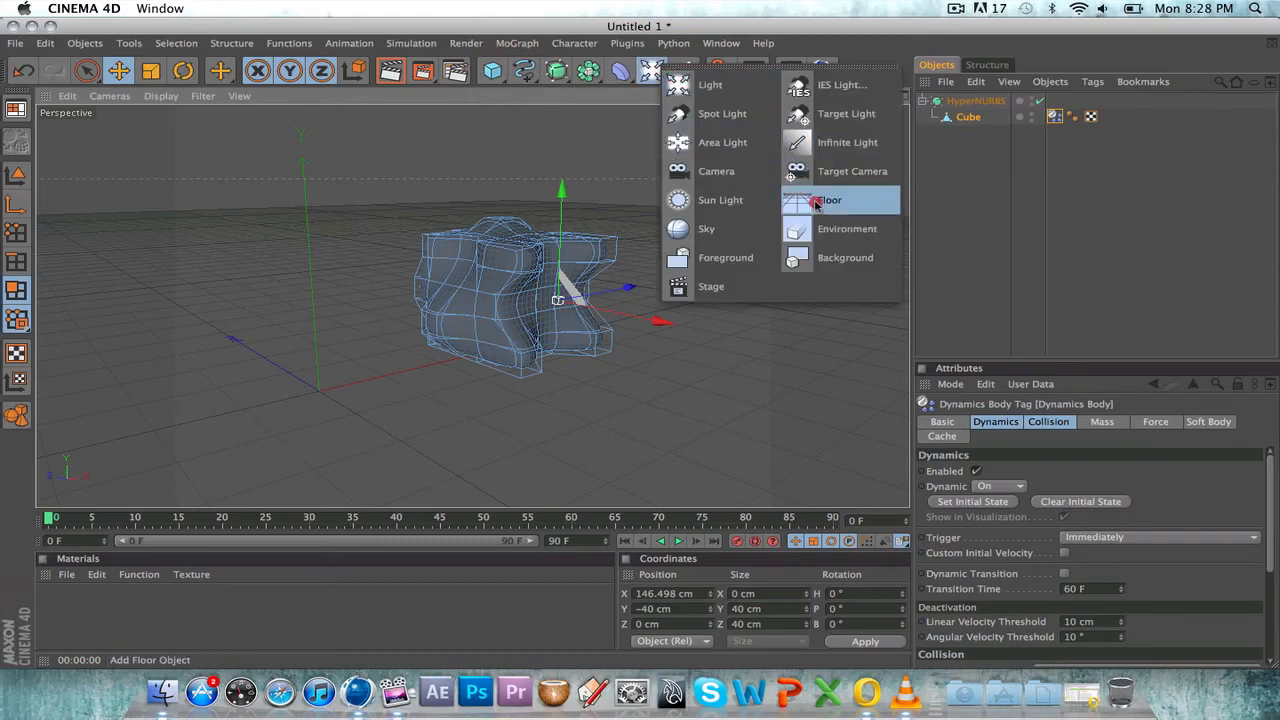
pyautogui.click(830, 200)
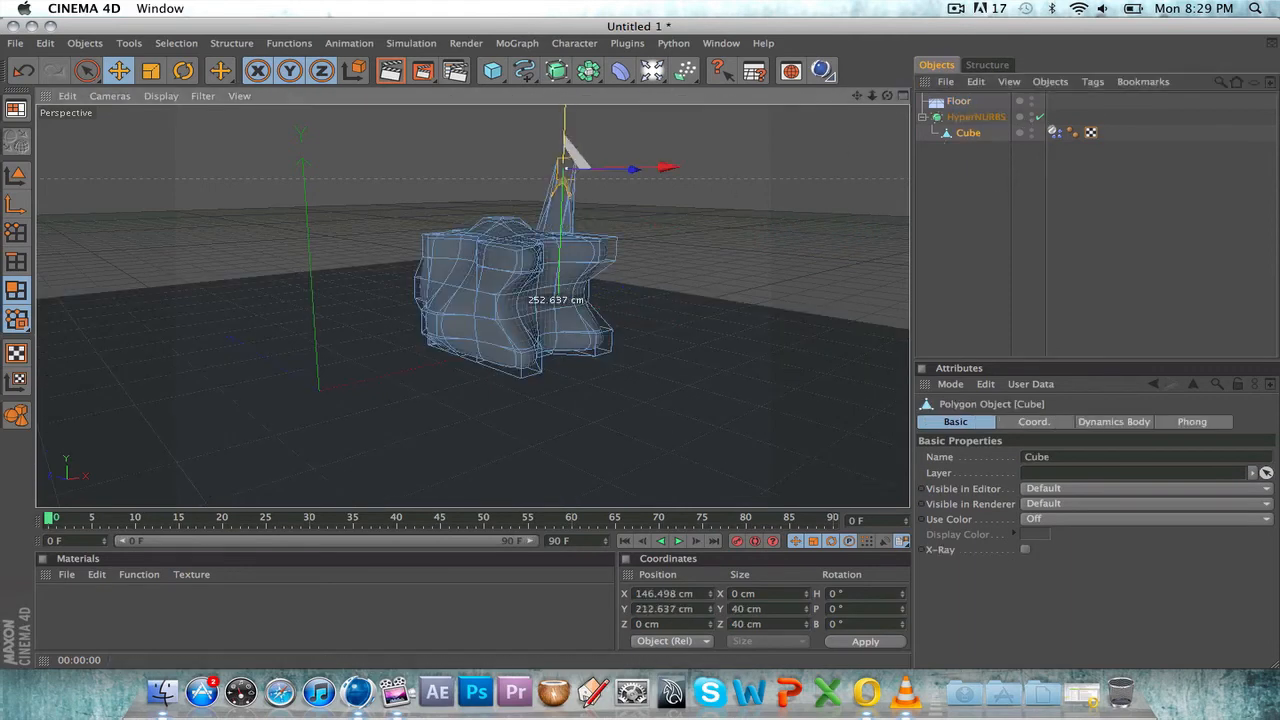
# - Raise the cube high above the floor and give Floor a Collider Body tag
pyautogui.moveTo(565, 165); pyautogui.dragTo(560, 295)
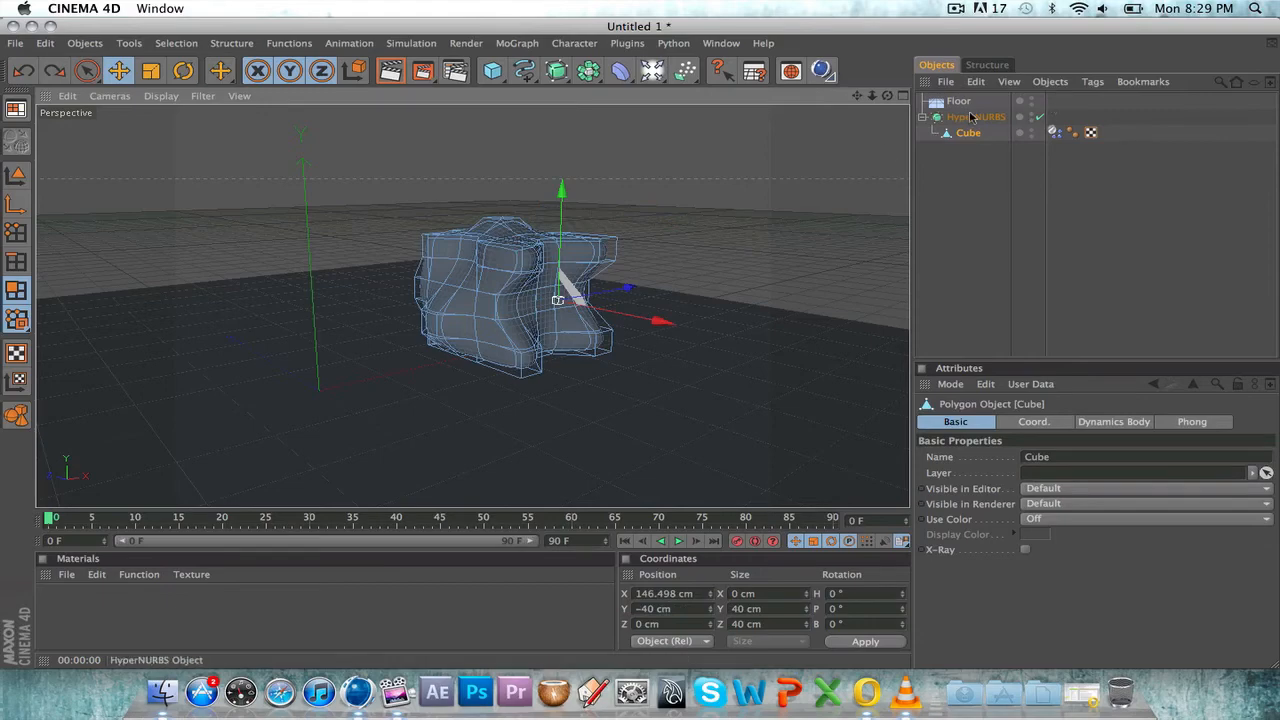
pyautogui.click(975, 116)
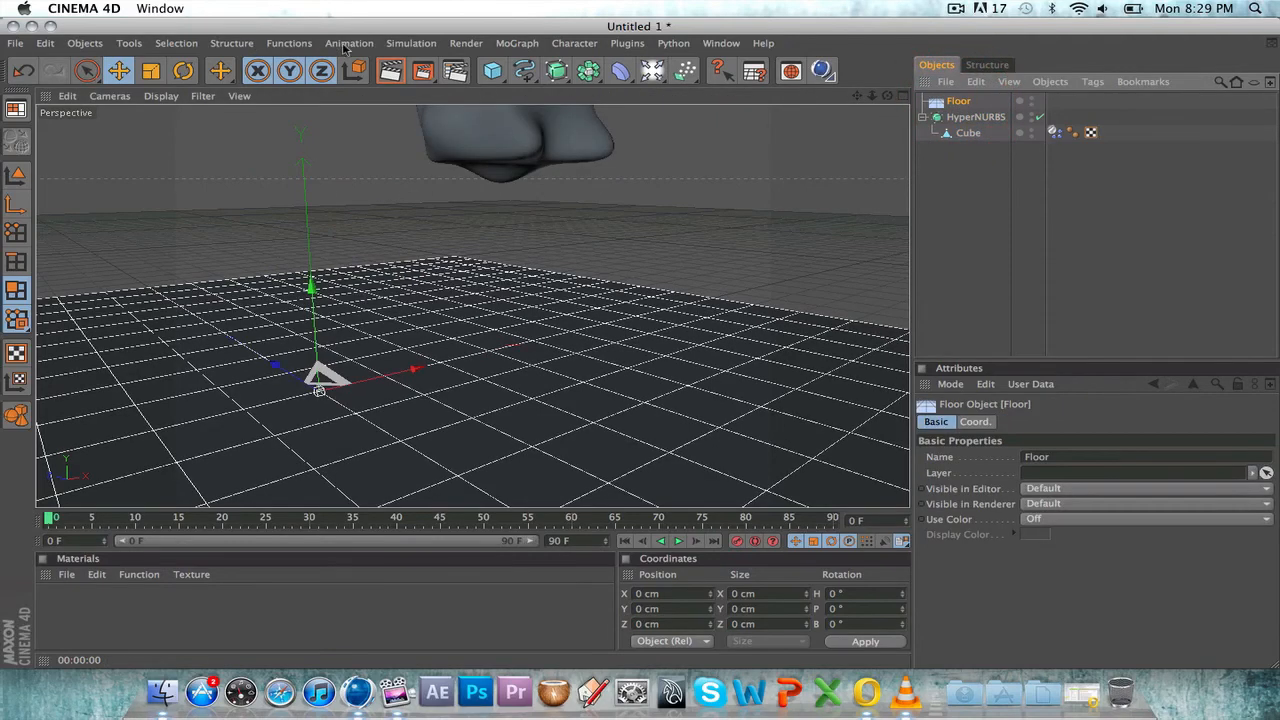
pyautogui.click(411, 42)
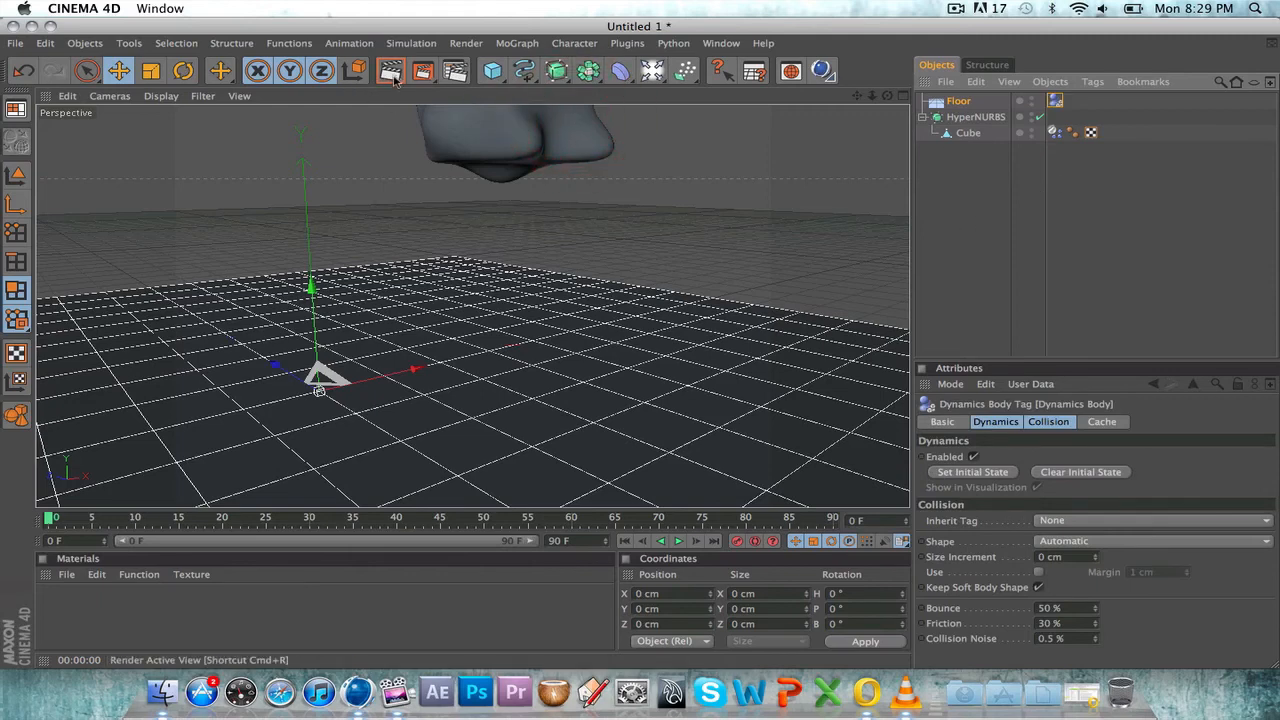
# - Play the drop simulation twice, inspect the cube's dynamics, and select HyperNURBS
pyautogui.click(678, 541)
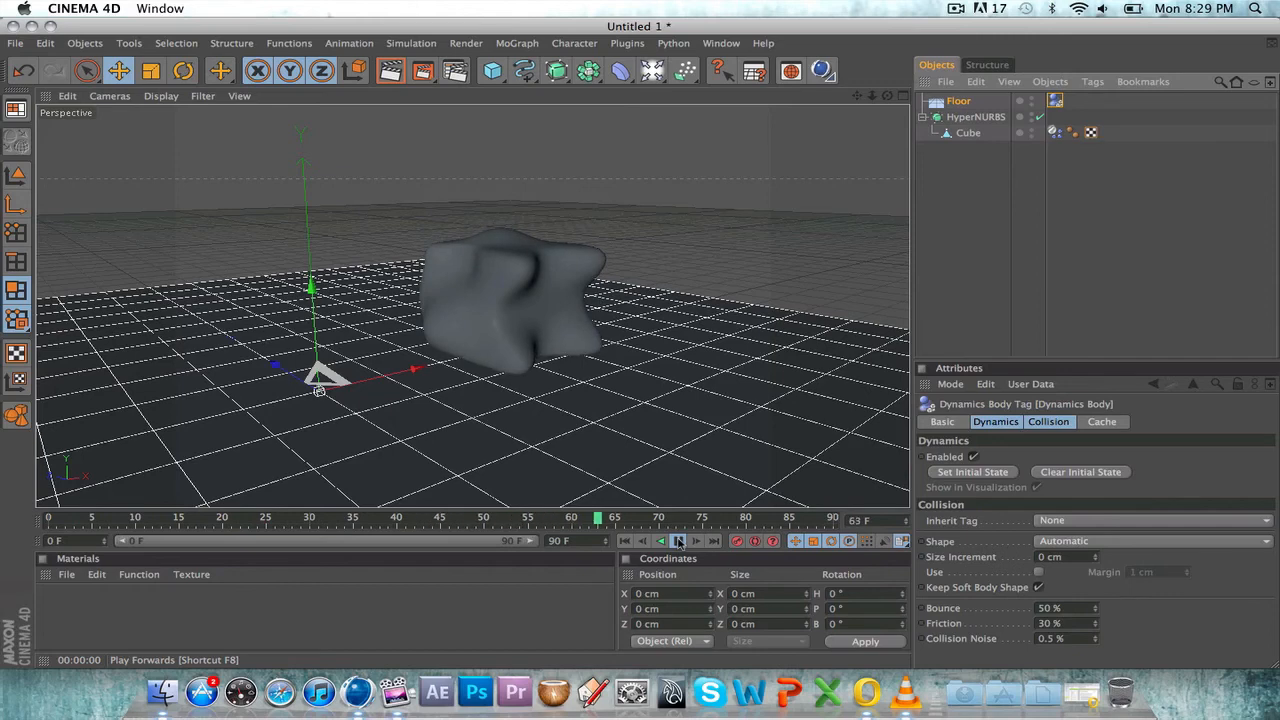
pyautogui.click(678, 540)
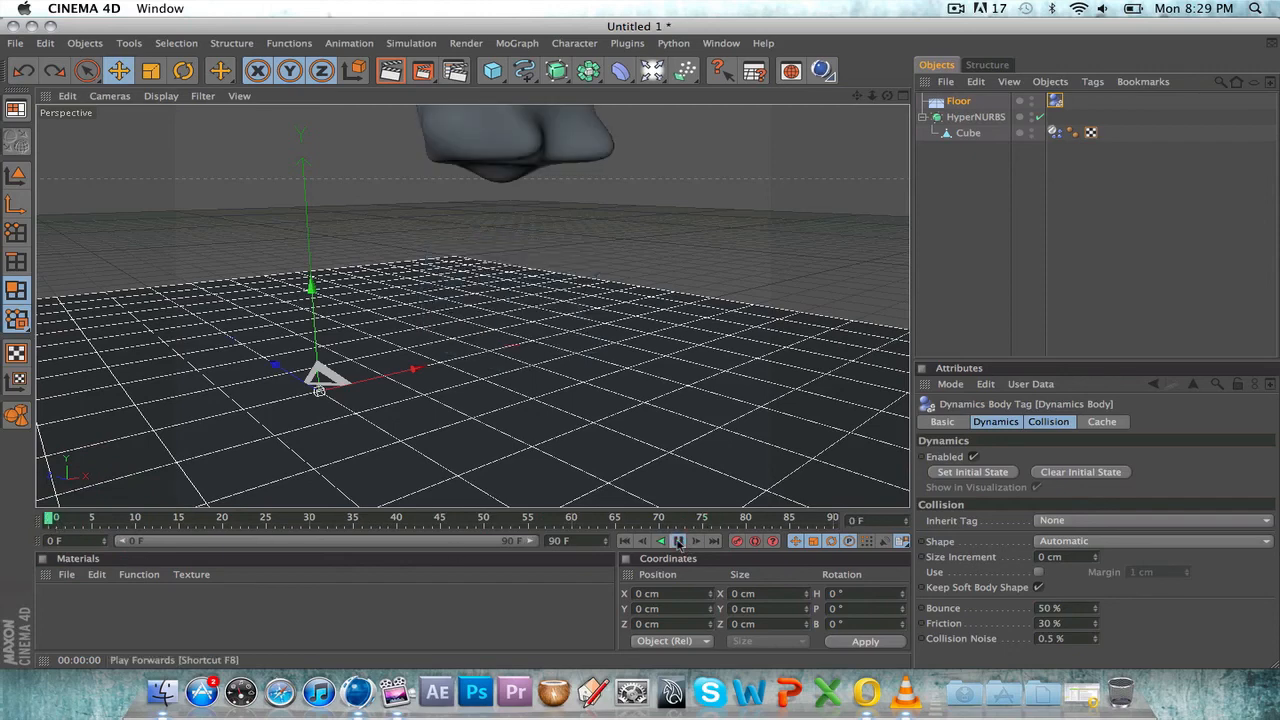
pyautogui.click(678, 541)
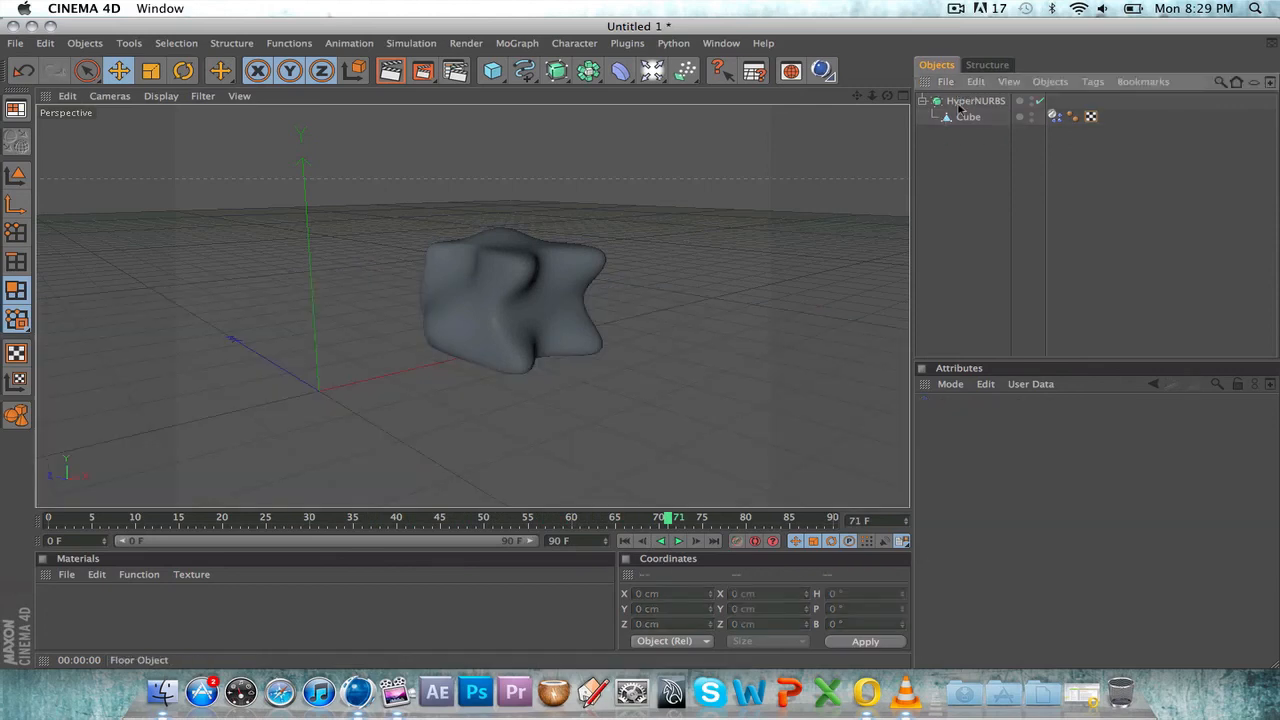
pyautogui.click(1053, 116)
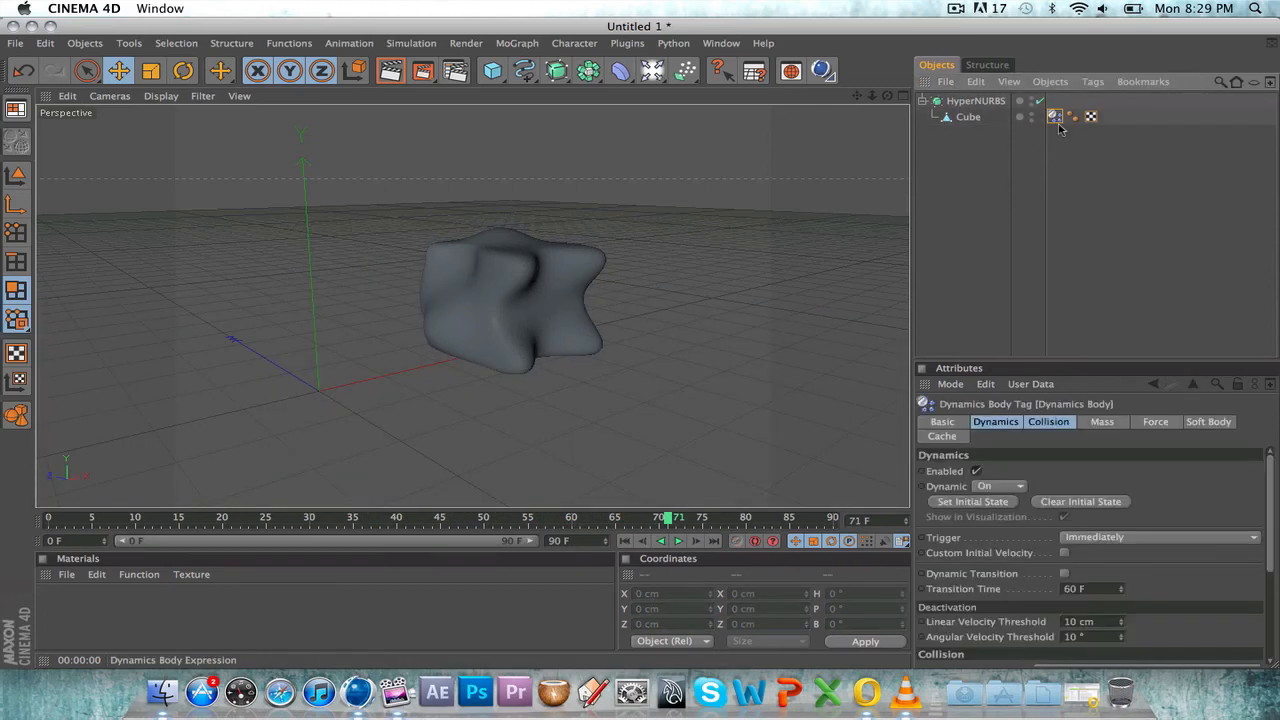
pyautogui.click(975, 100)
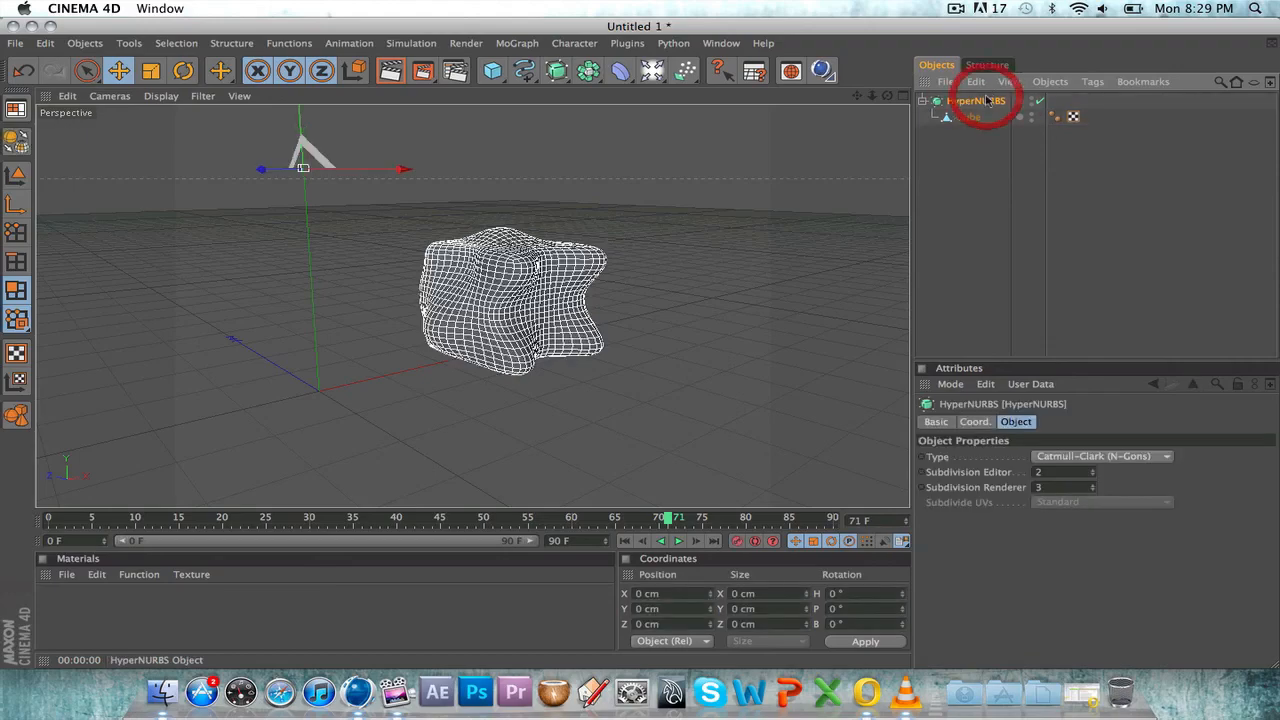